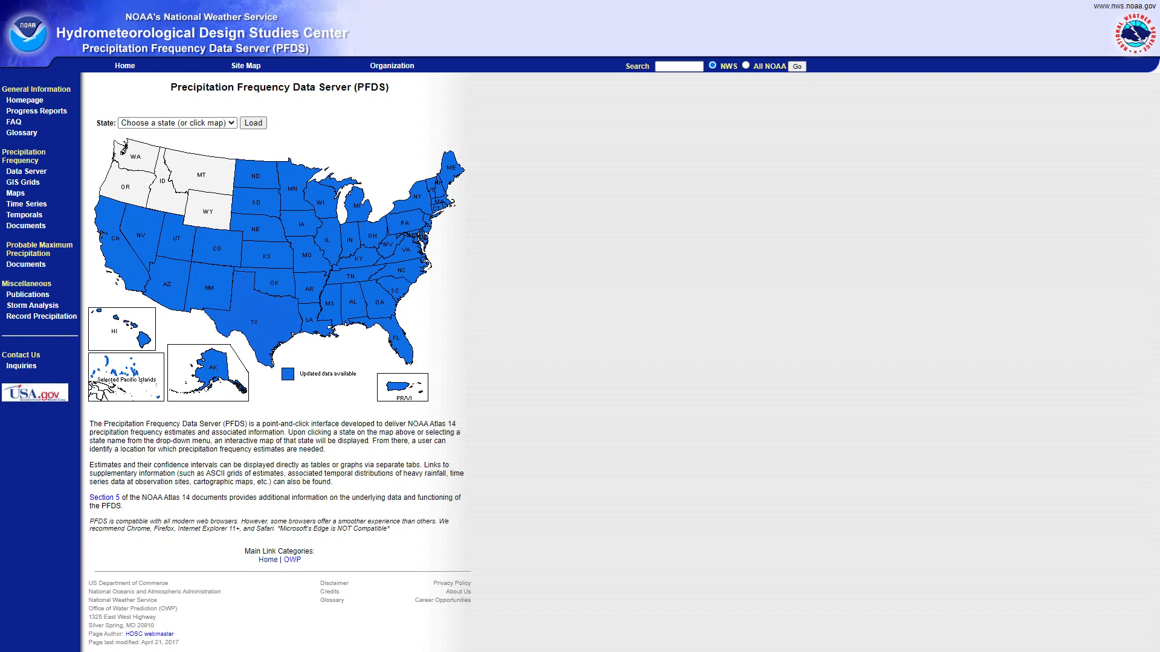
pyautogui.moveTo(405, 232)
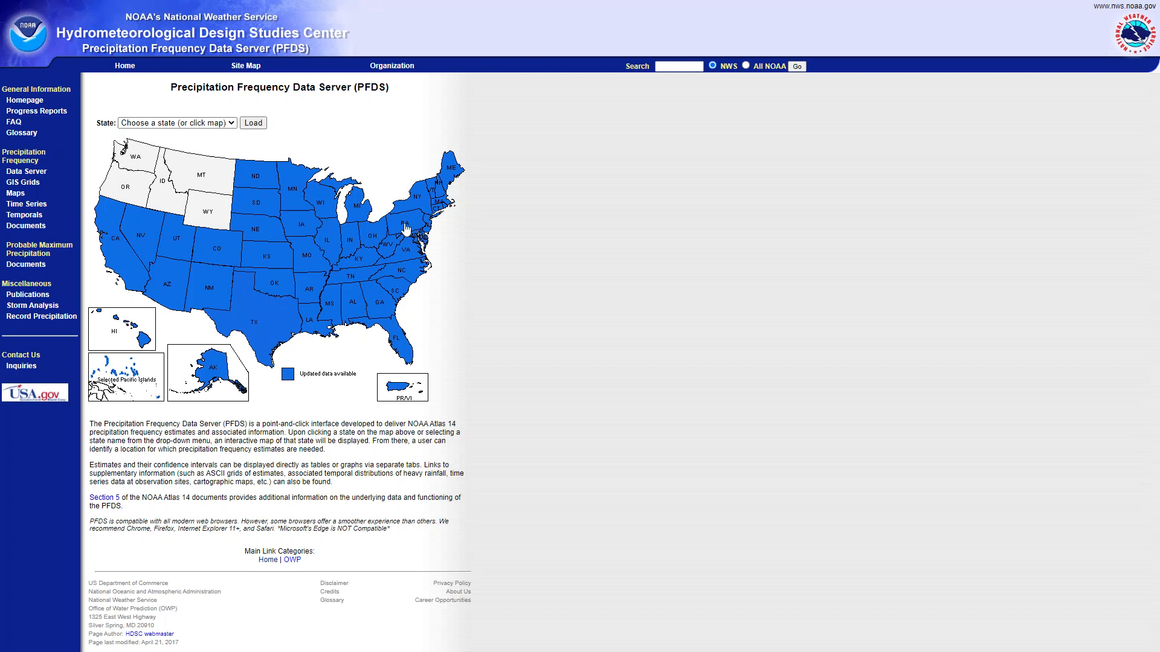
# Step: Open Pennsylvania's page and set precipitation depth in metric units as an annual maximum series
pyautogui.click(405, 227)
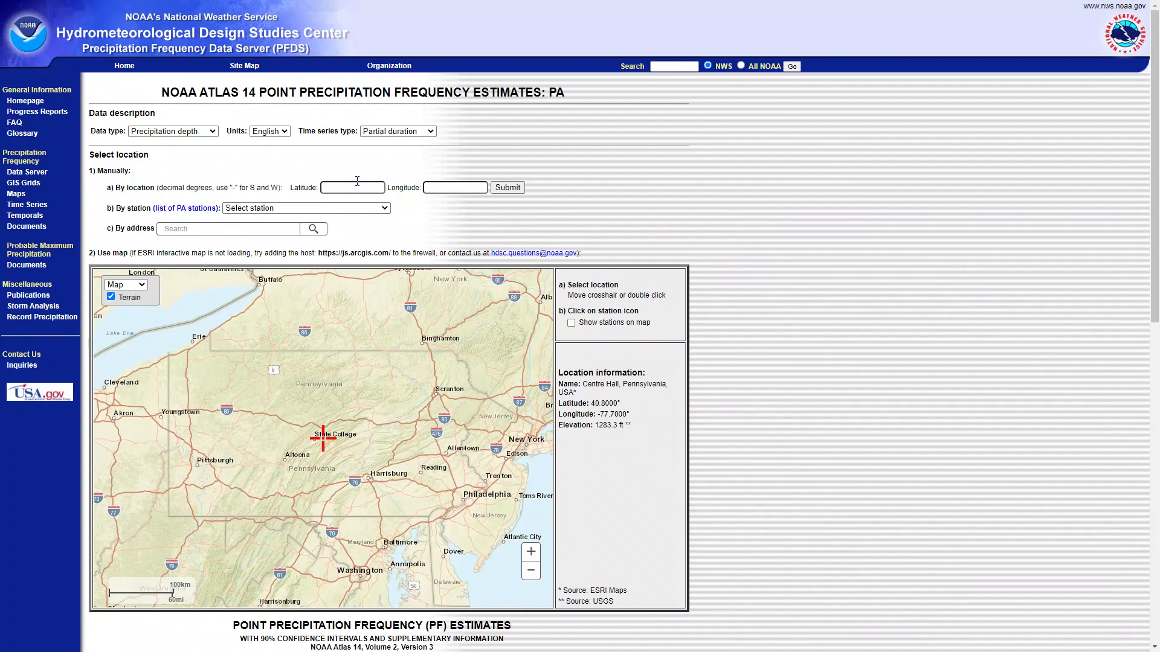
pyautogui.moveTo(246, 170)
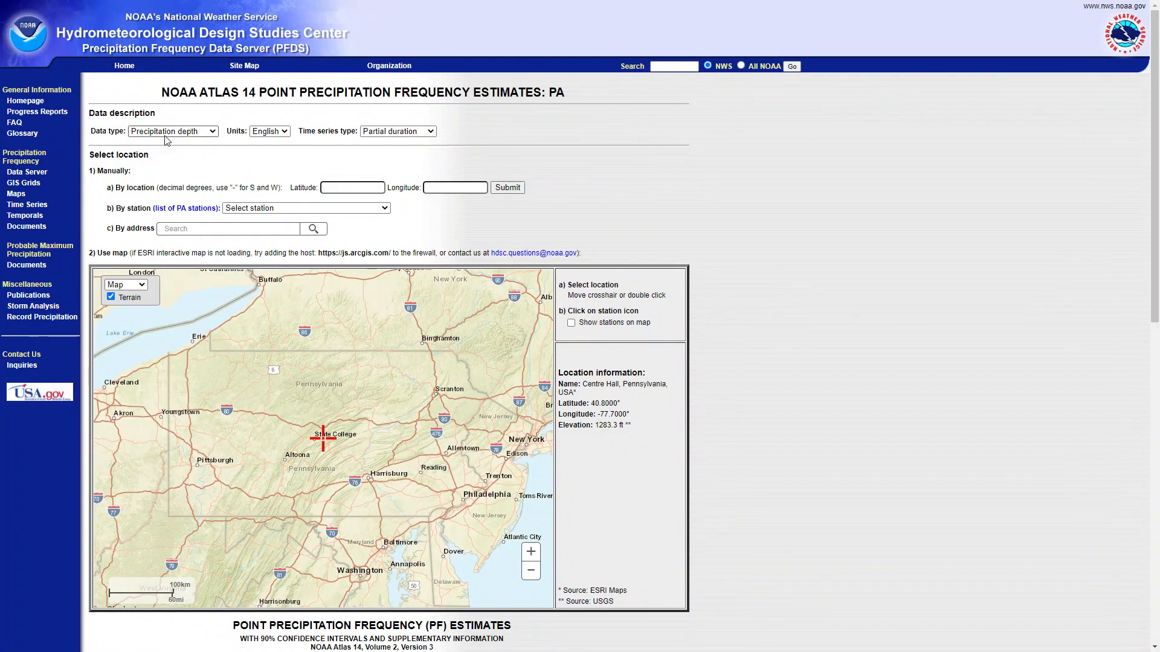
pyautogui.click(173, 130)
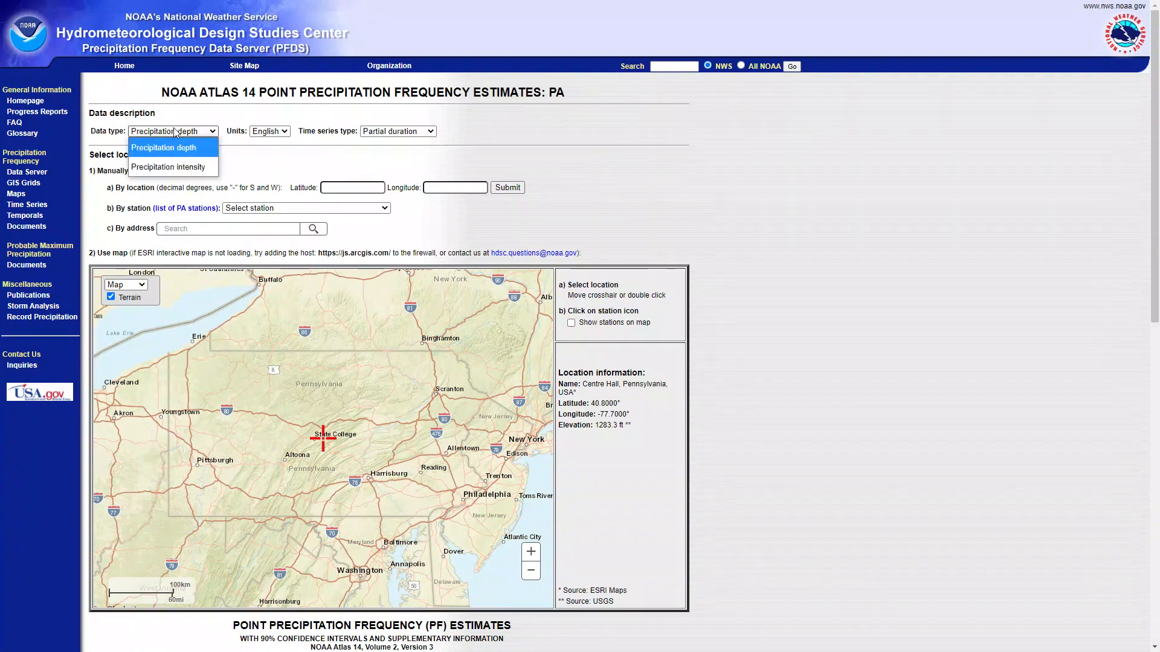
pyautogui.moveTo(184, 153)
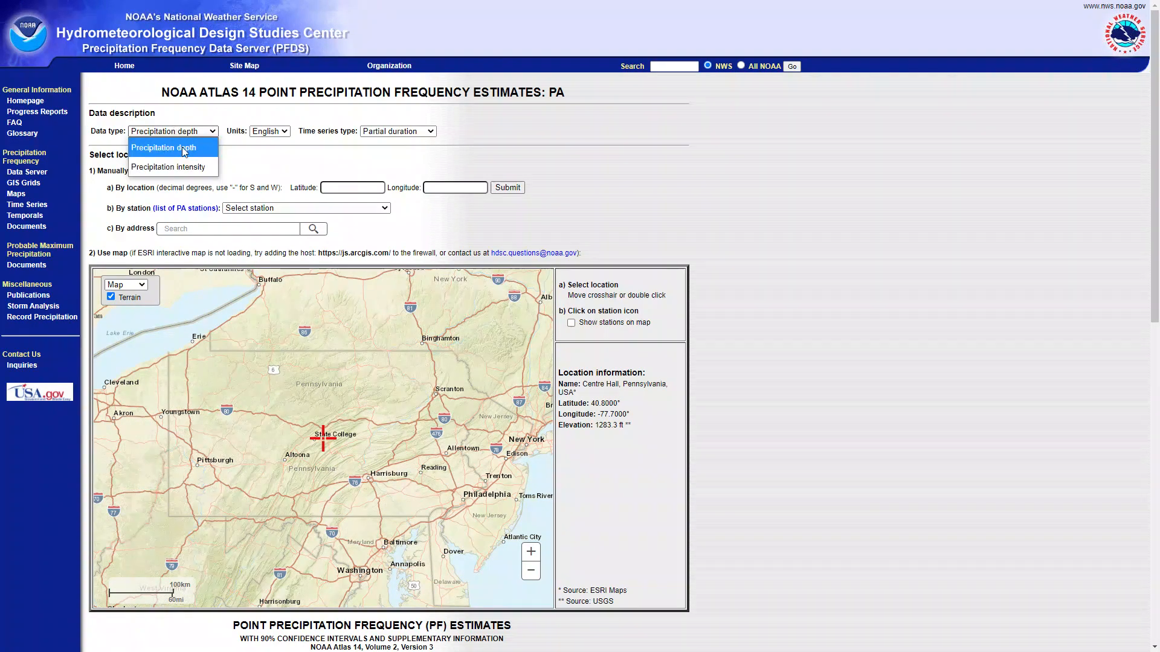
pyautogui.click(270, 131)
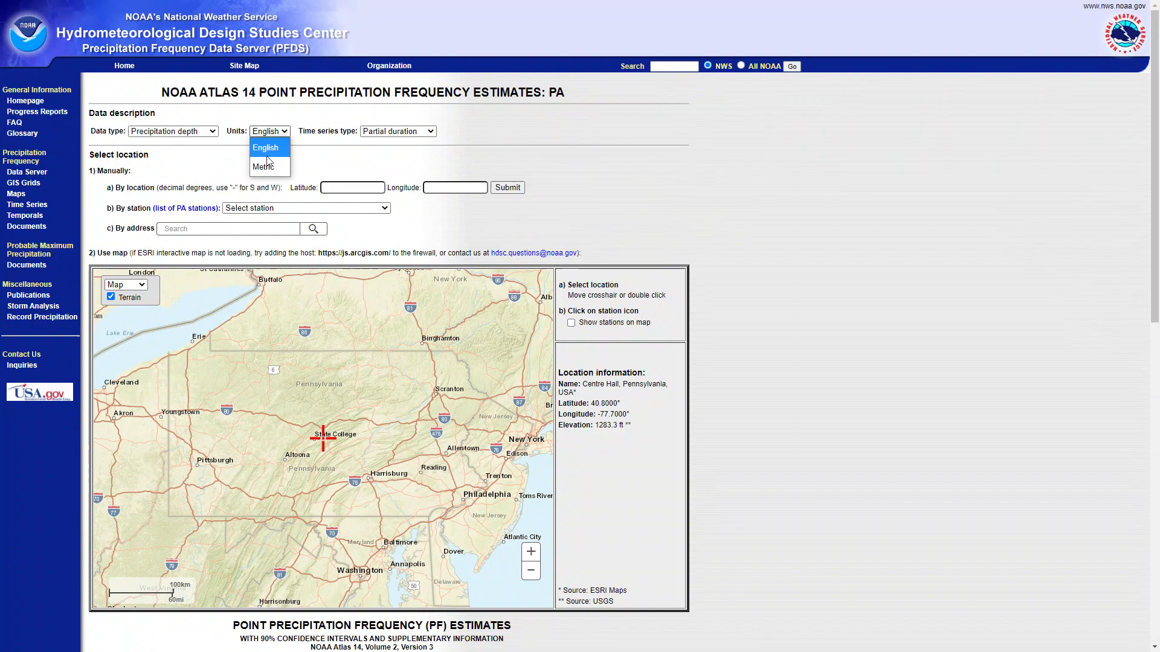
pyautogui.click(262, 166)
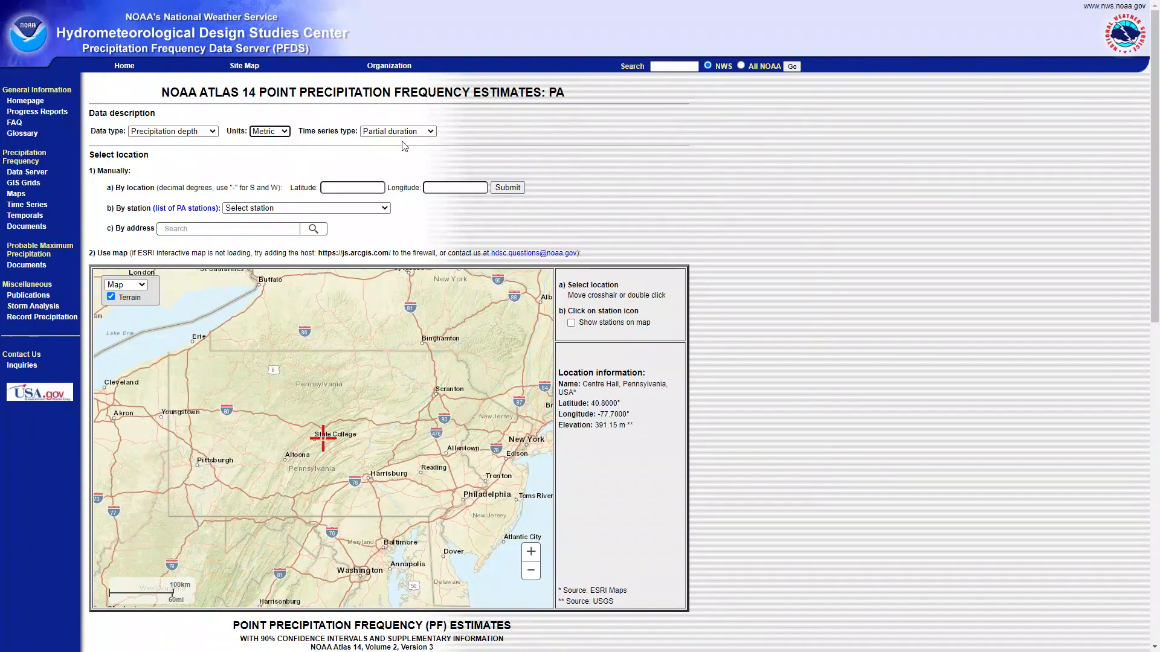
pyautogui.click(433, 131)
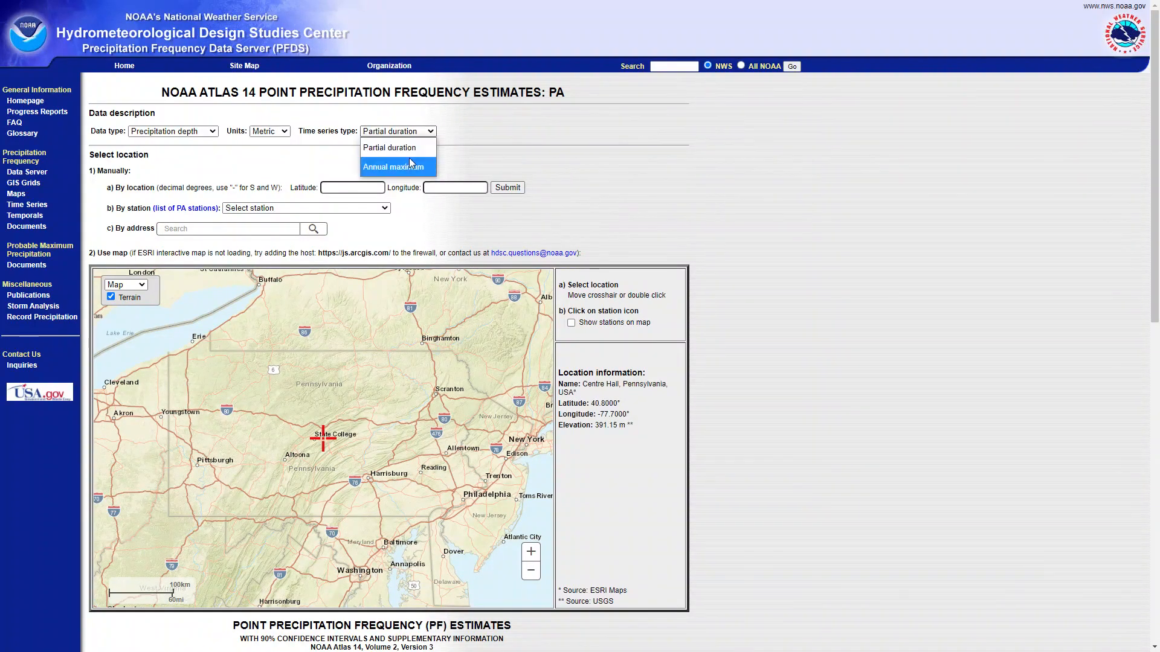
pyautogui.click(393, 166)
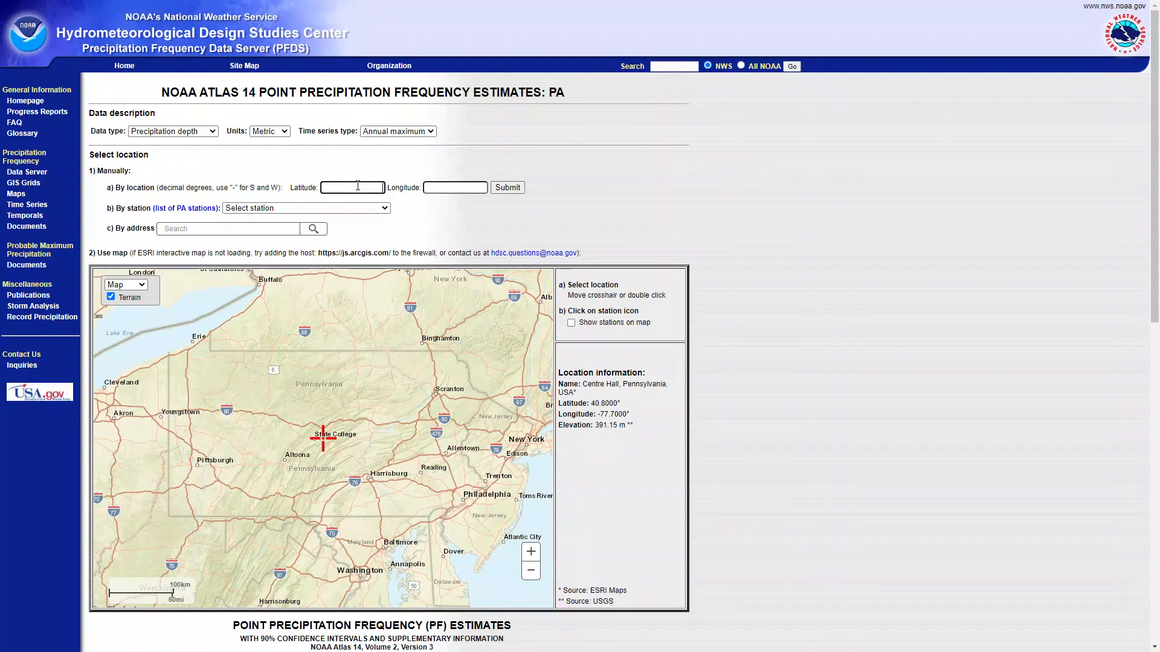
# Step: Submit latitude 40.2314 and longitude -76.8304 to locate Harrisburg, Pennsylvania
pyautogui.write('40')
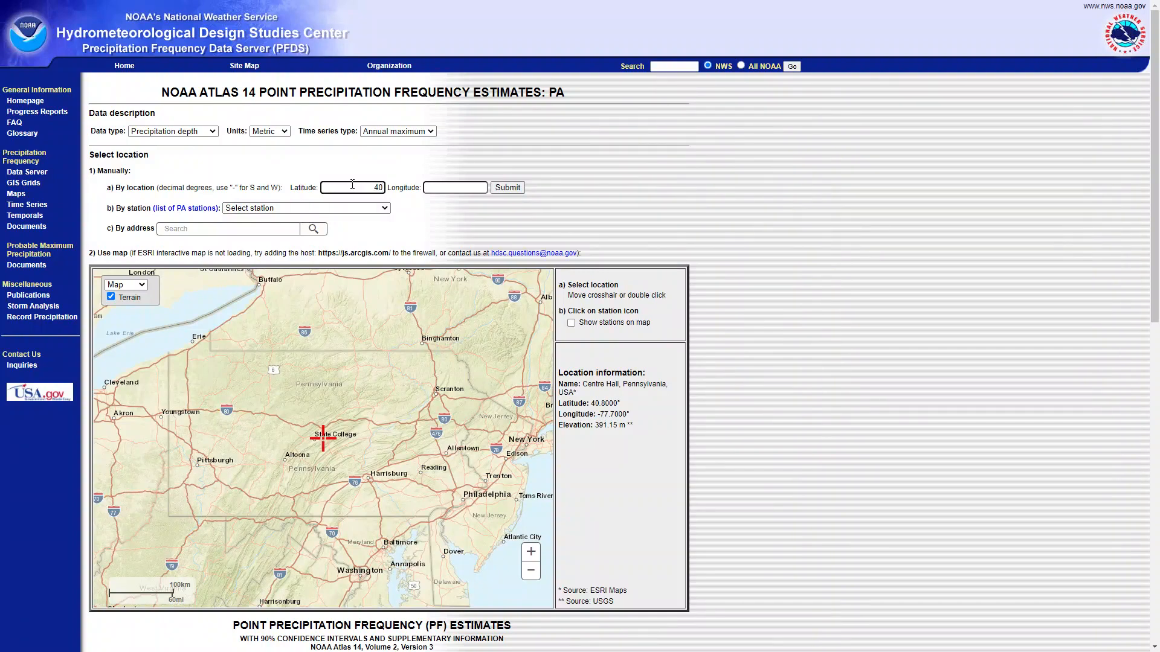
pyautogui.write('40.2314')
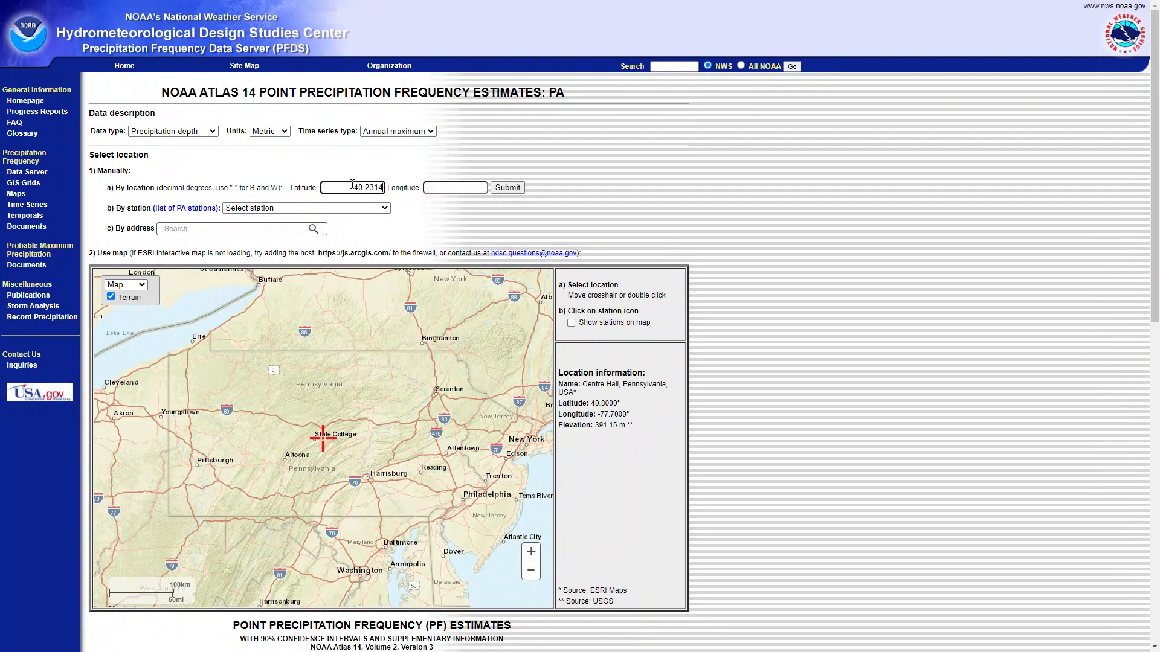
pyautogui.click(456, 187)
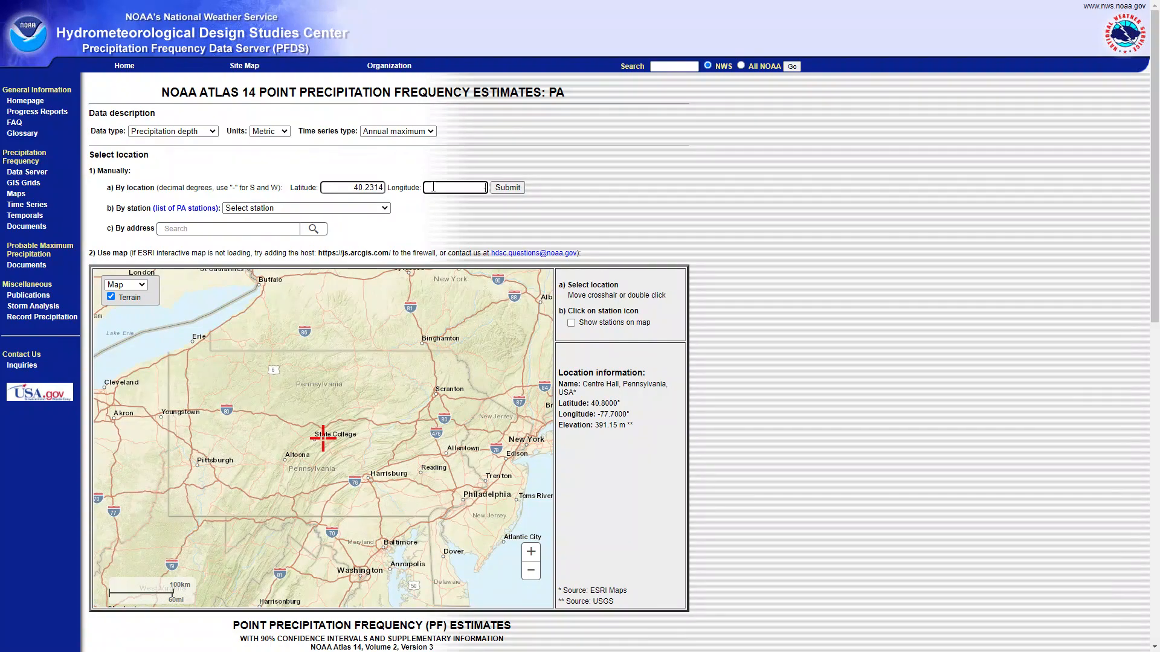
pyautogui.write('-76')
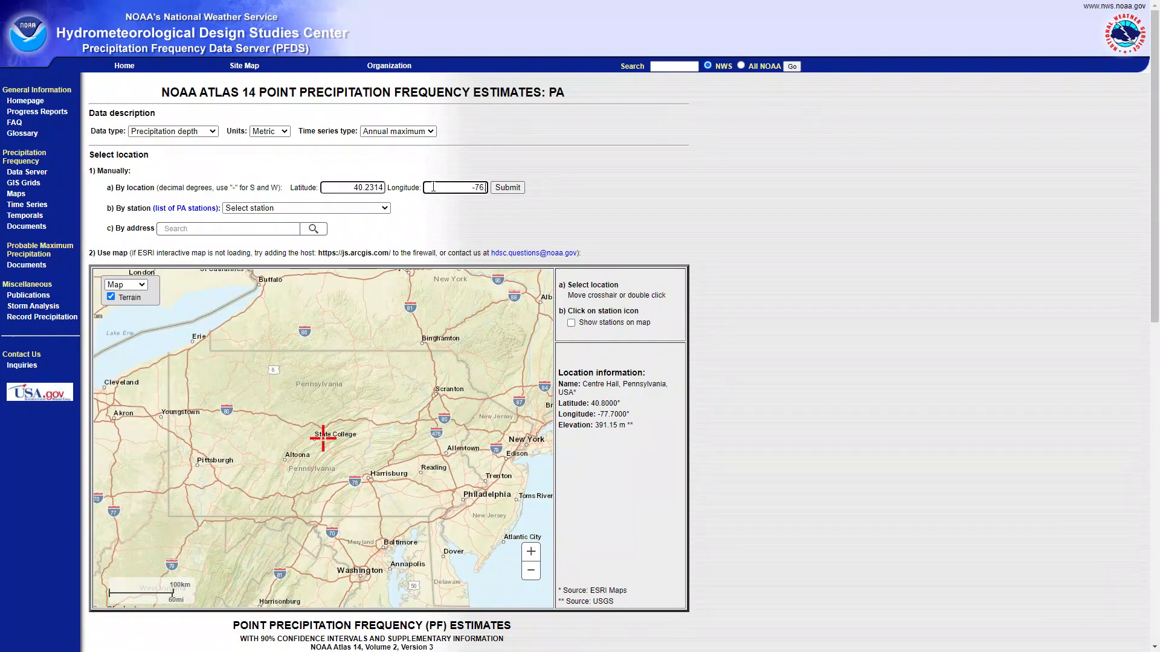
pyautogui.write('-76.8304')
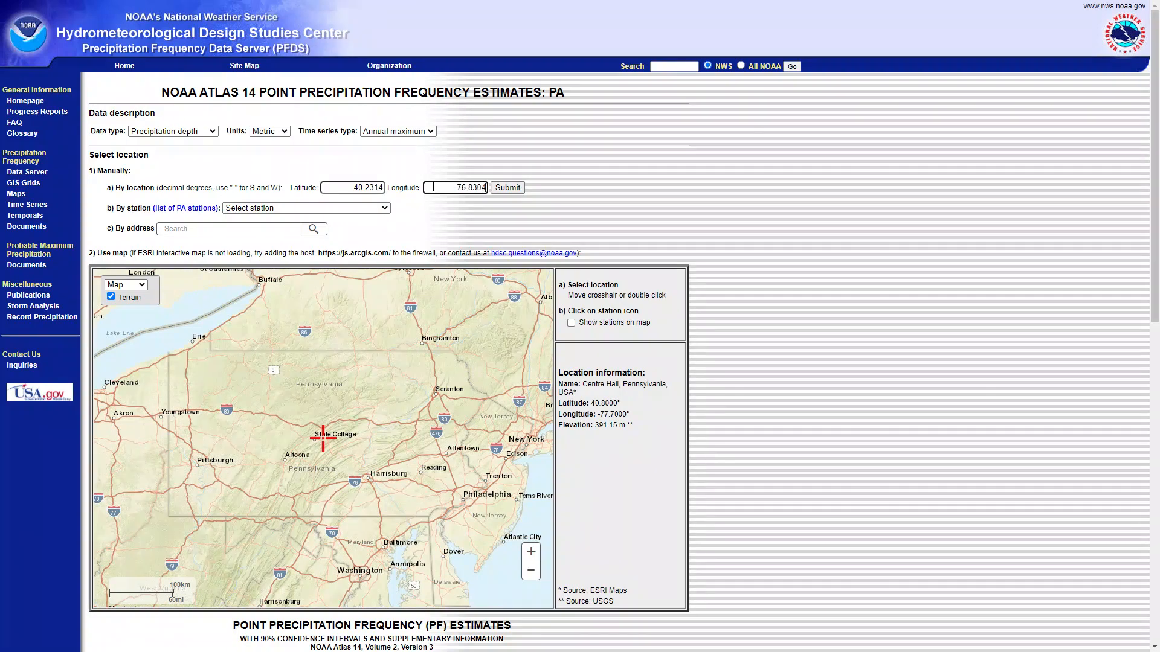
pyautogui.click(506, 187)
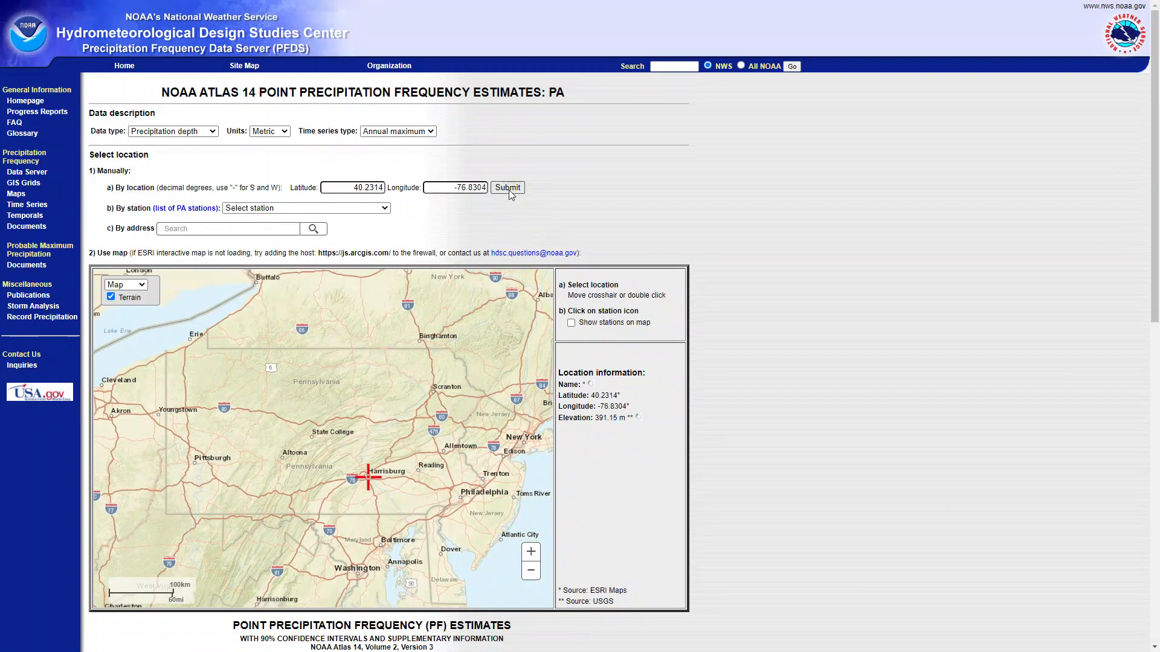
pyautogui.click(507, 187)
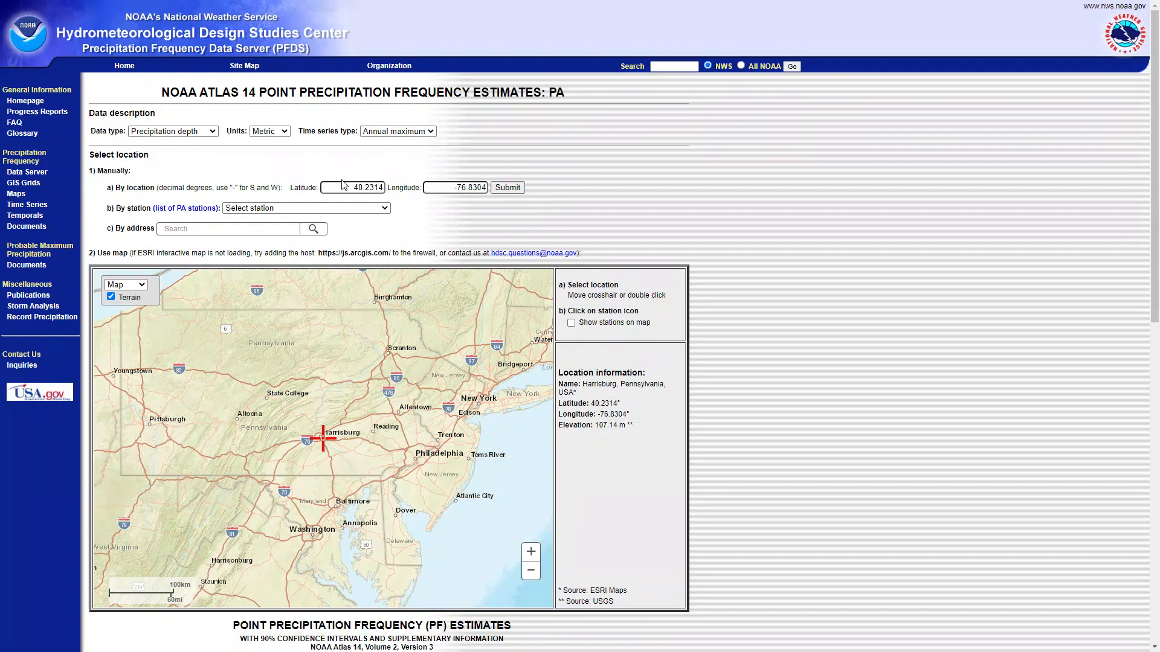
pyautogui.moveTo(774, 492)
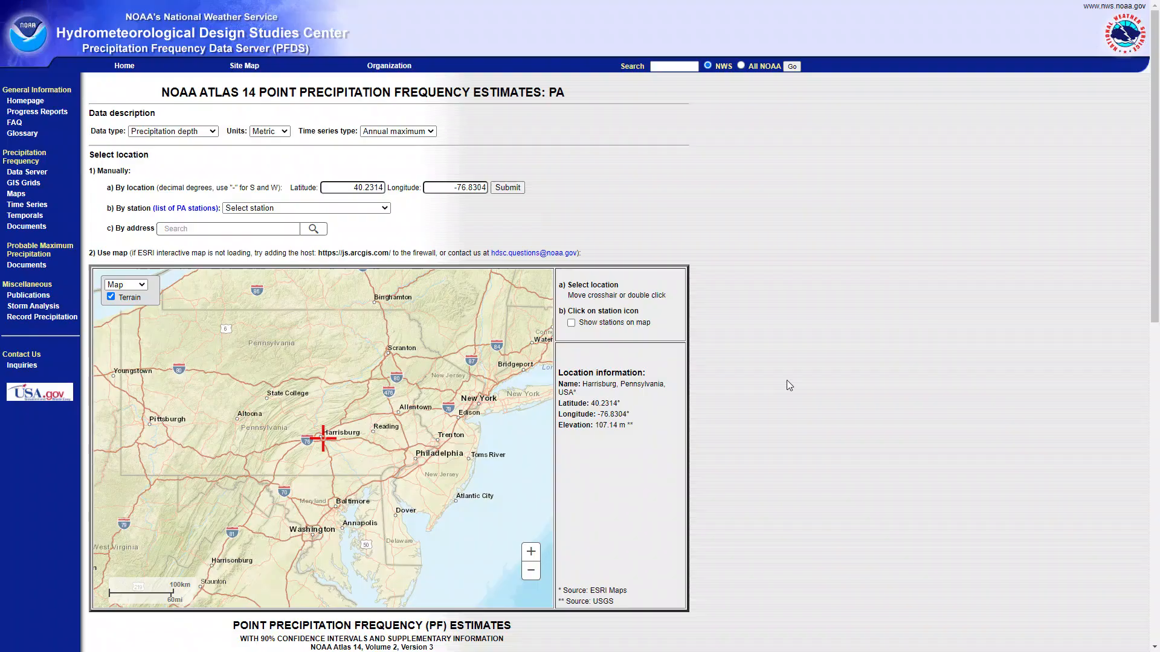
# Step: Copy the 137 mm 24-hr depth for 1/25 and switch to the NRCS rainfall workbook
pyautogui.scroll(-3)
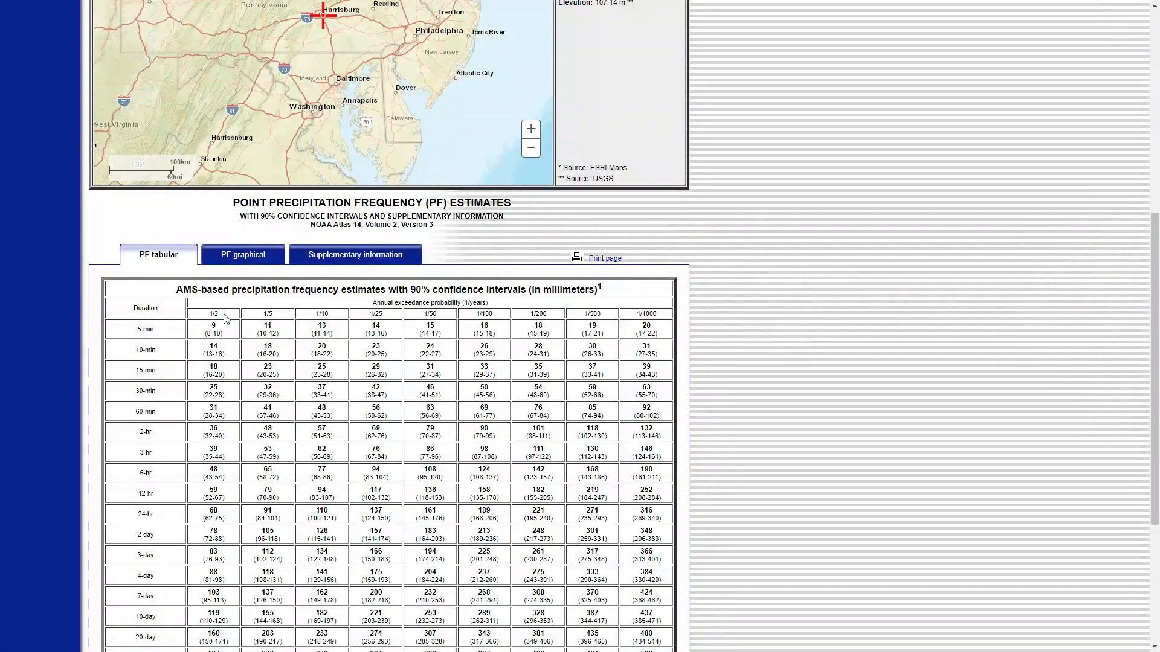
pyautogui.moveTo(314, 329)
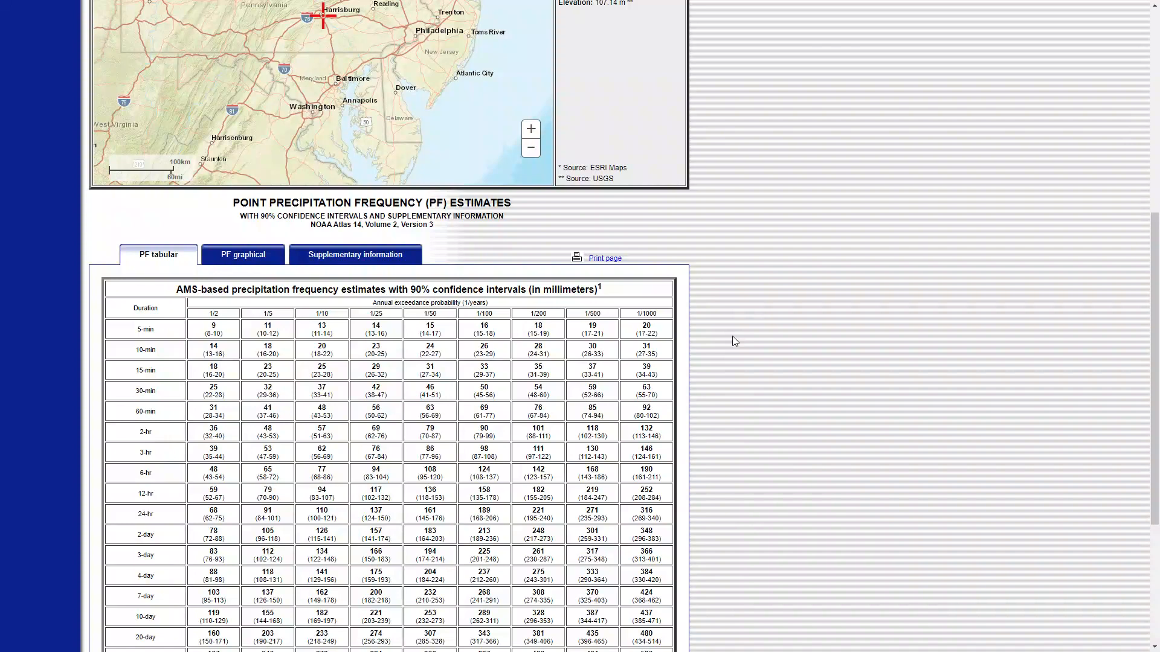
pyautogui.moveTo(134, 521)
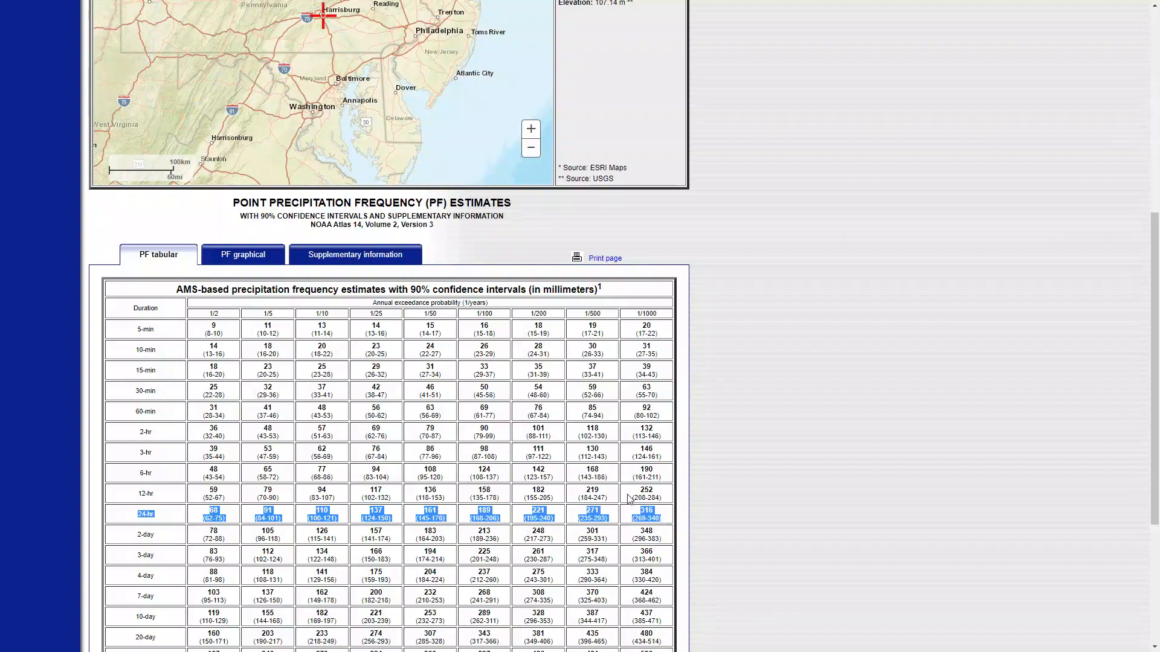
pyautogui.moveTo(381, 325)
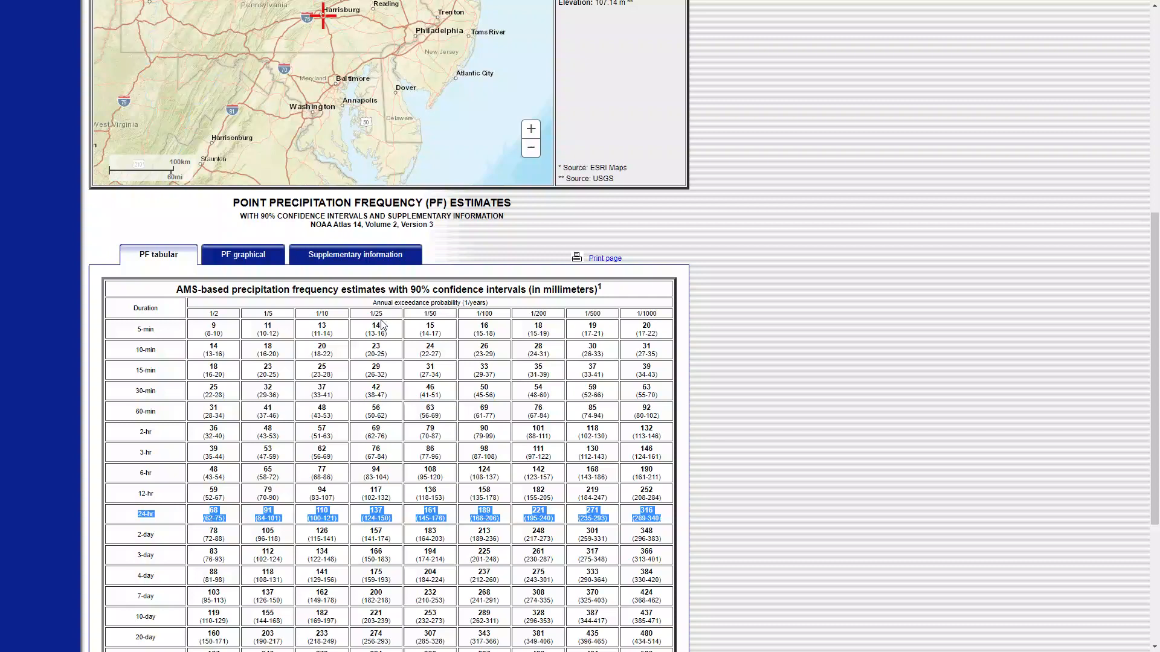
pyautogui.moveTo(383, 325)
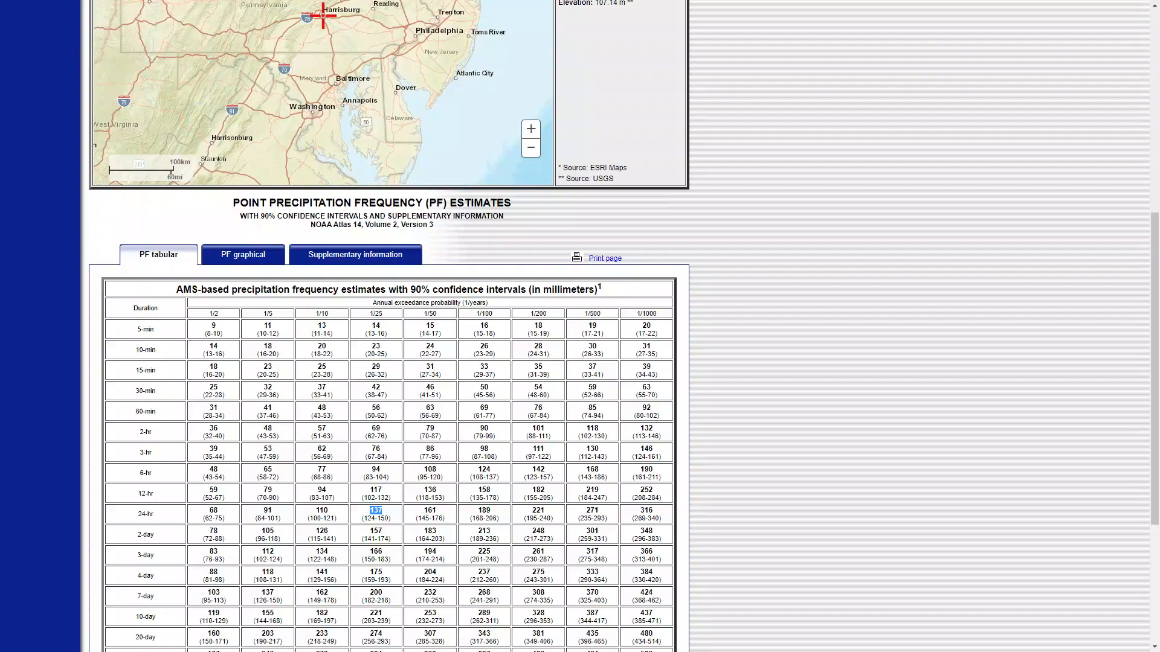
pyautogui.press('alt+tab')
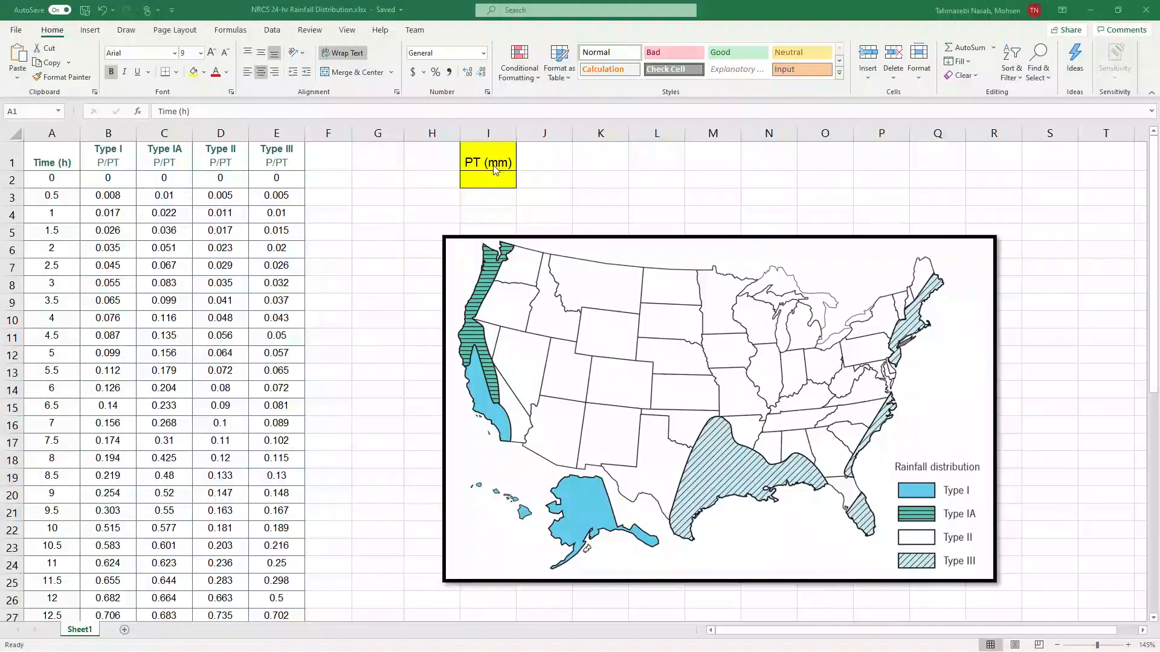
# Step: Put the 137 mm total storm depth in the PT (mm) cell I2
pyautogui.click(487, 183)
pyautogui.write('13')
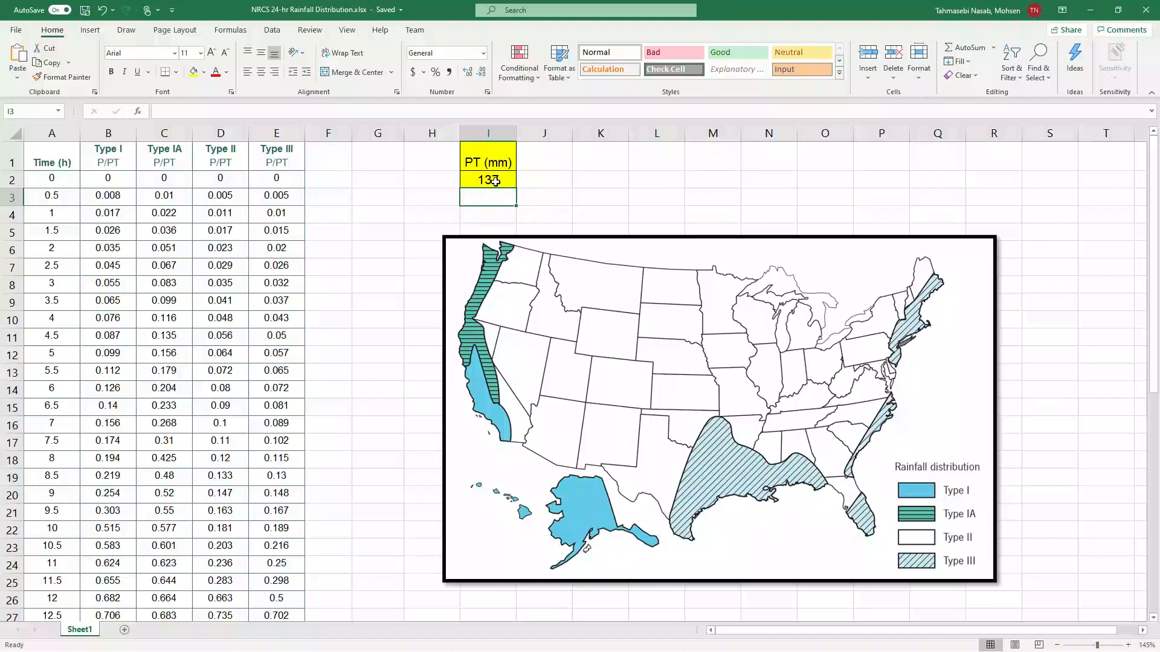
pyautogui.click(487, 181)
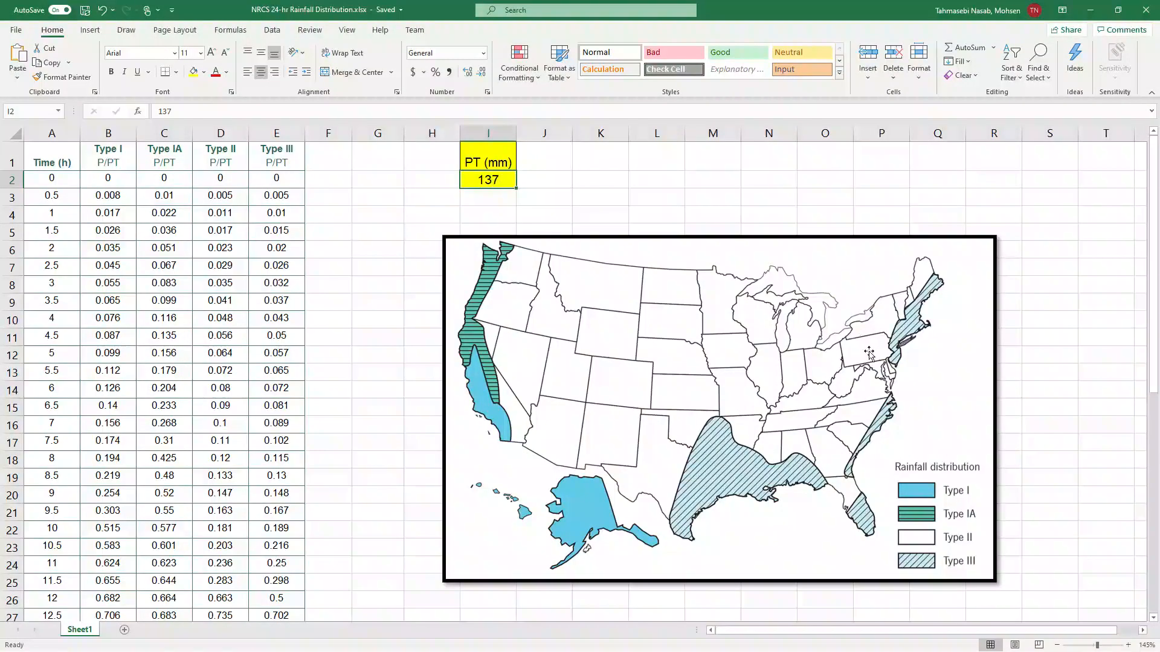
pyautogui.moveTo(865, 345)
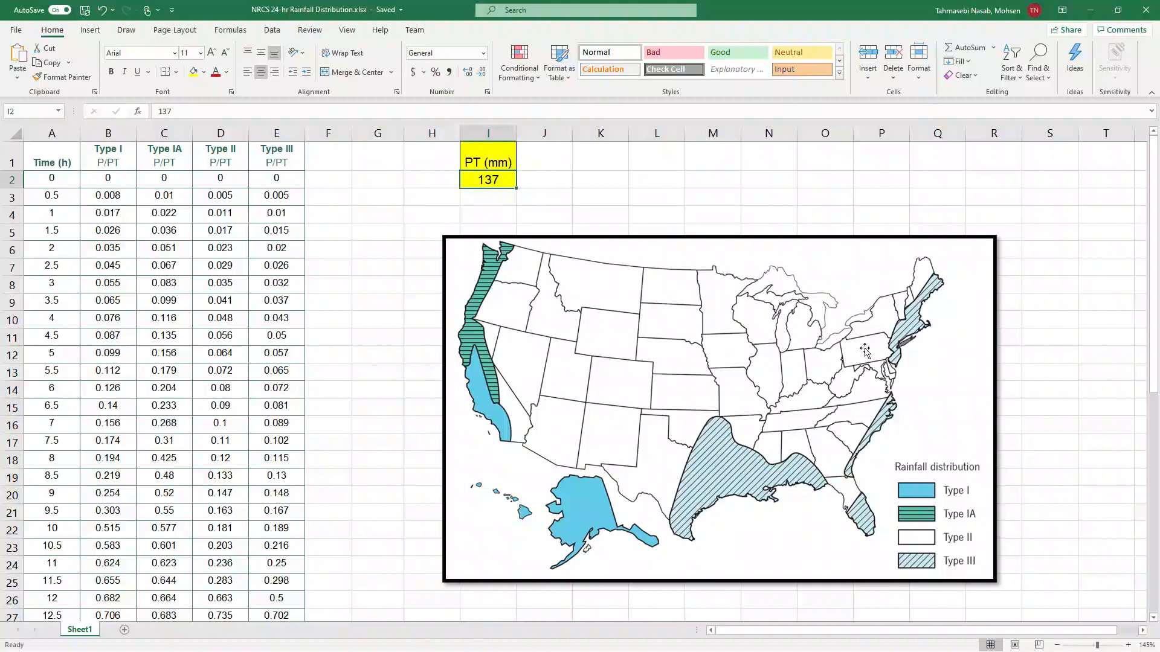
pyautogui.moveTo(521, 393)
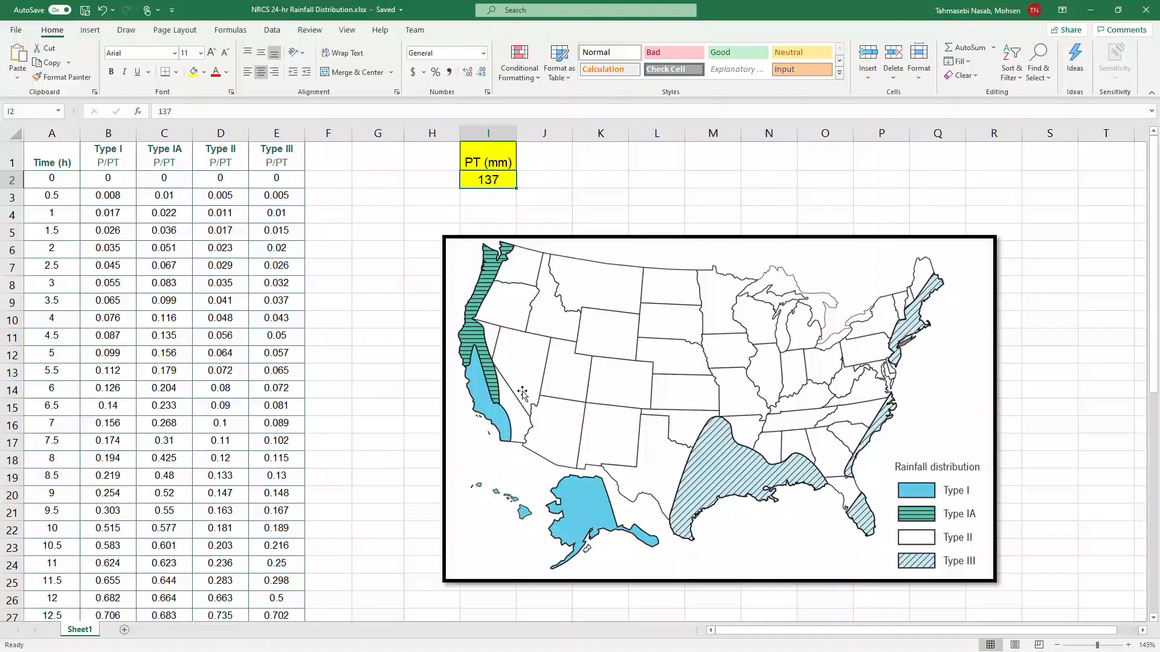
pyautogui.moveTo(600, 337)
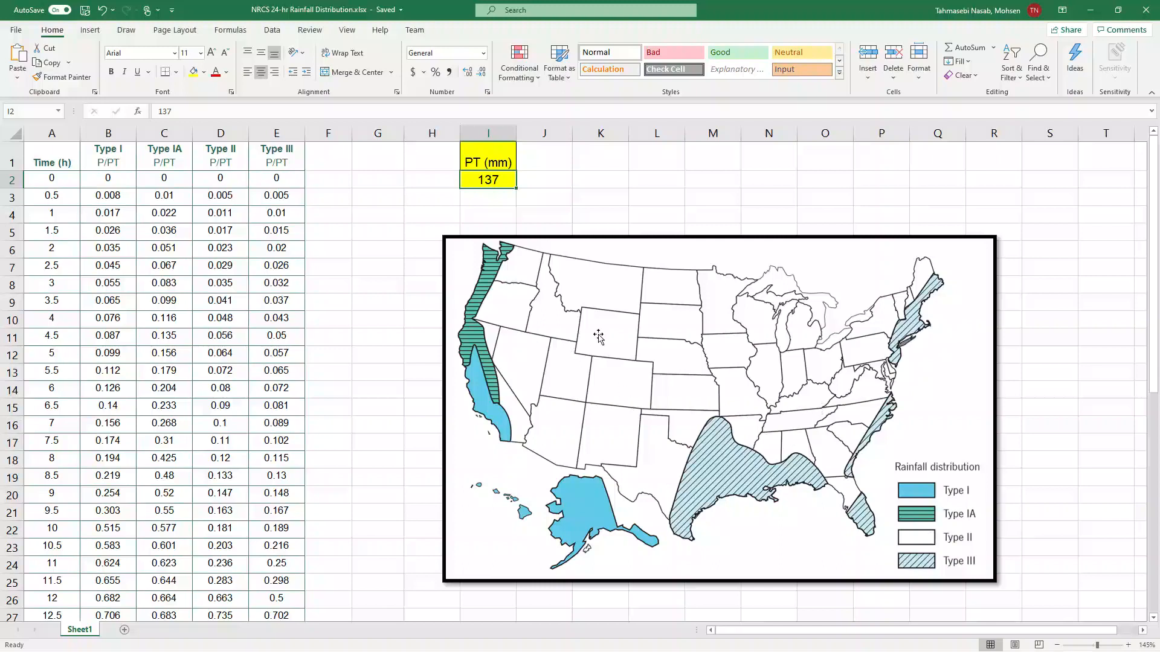
# Step: Fill the Type II header D1 in yellow and select F1 for a new column header
pyautogui.click(220, 161)
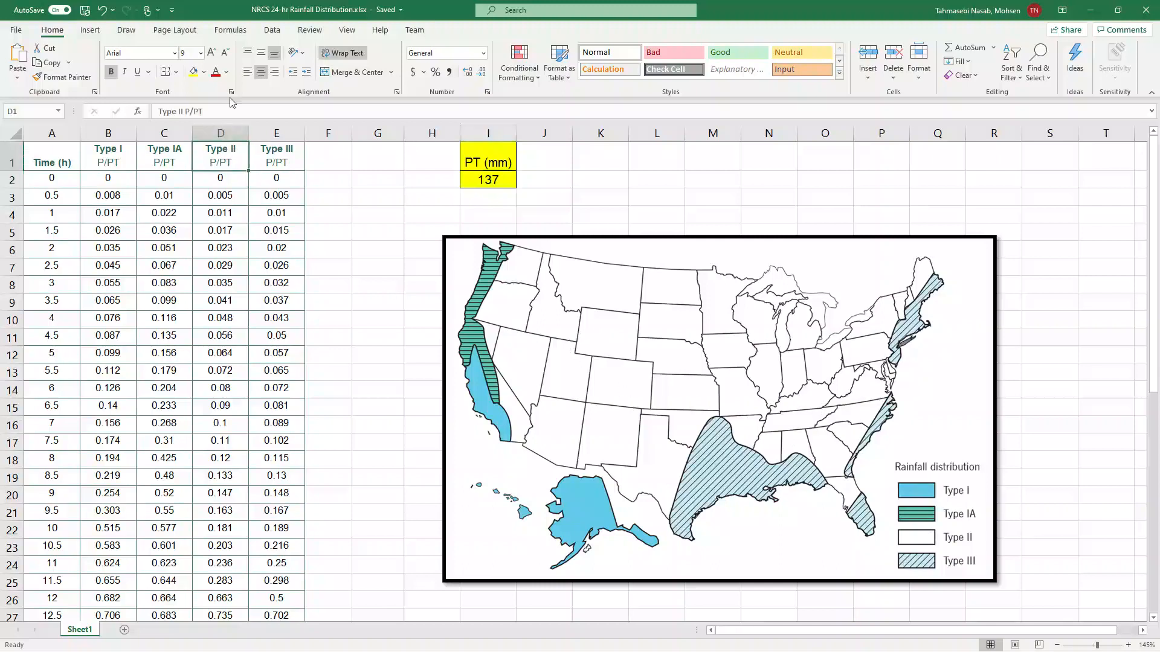
pyautogui.click(220, 156)
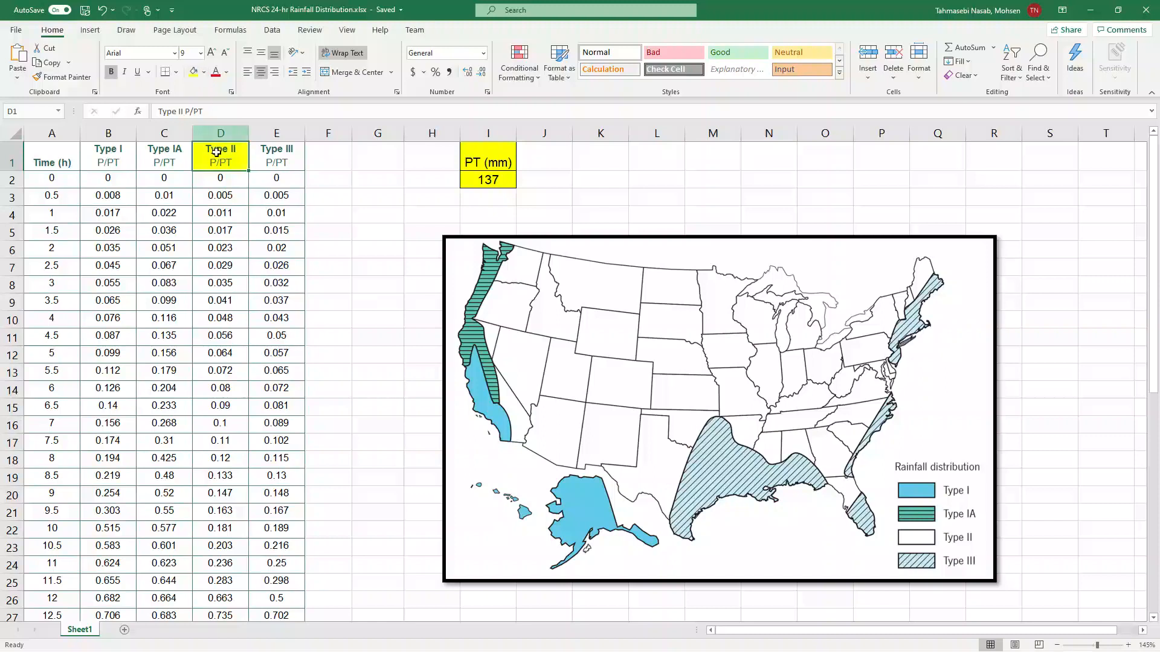
pyautogui.moveTo(219, 173)
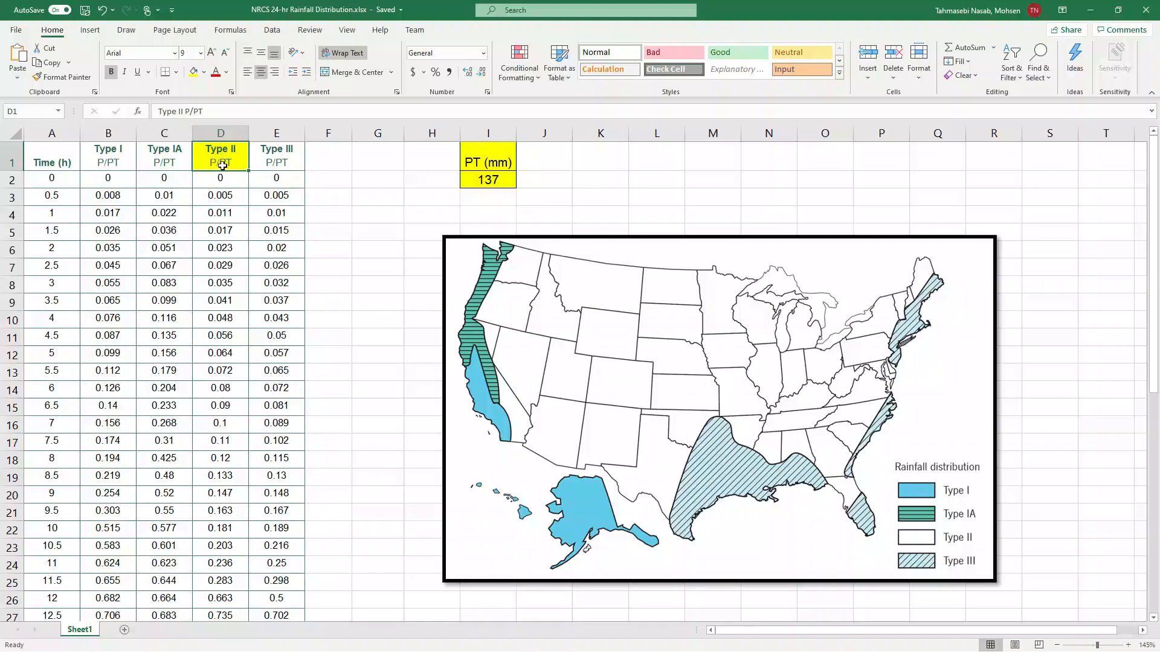
pyautogui.moveTo(220, 368)
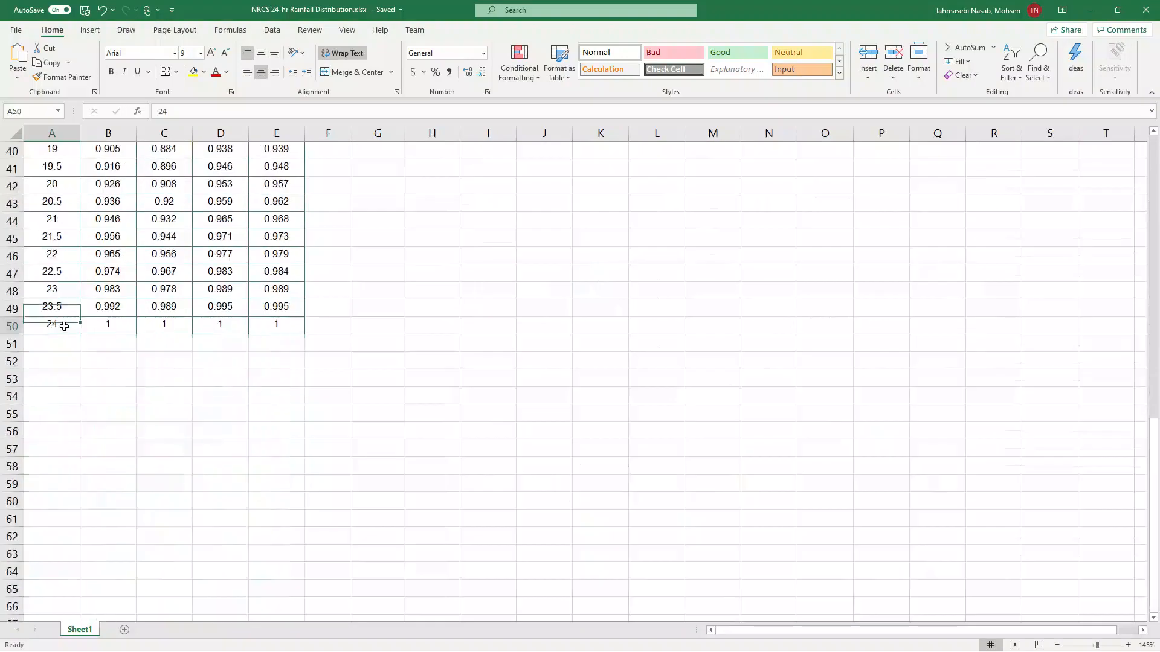
pyautogui.scroll(3)
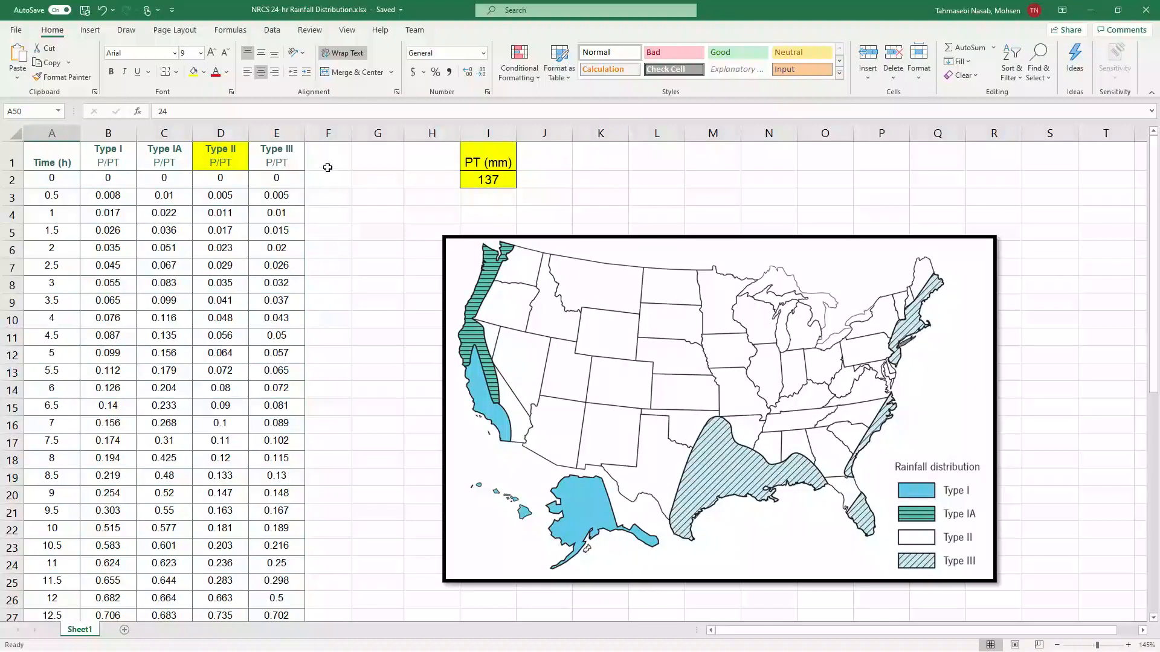
pyautogui.click(327, 156)
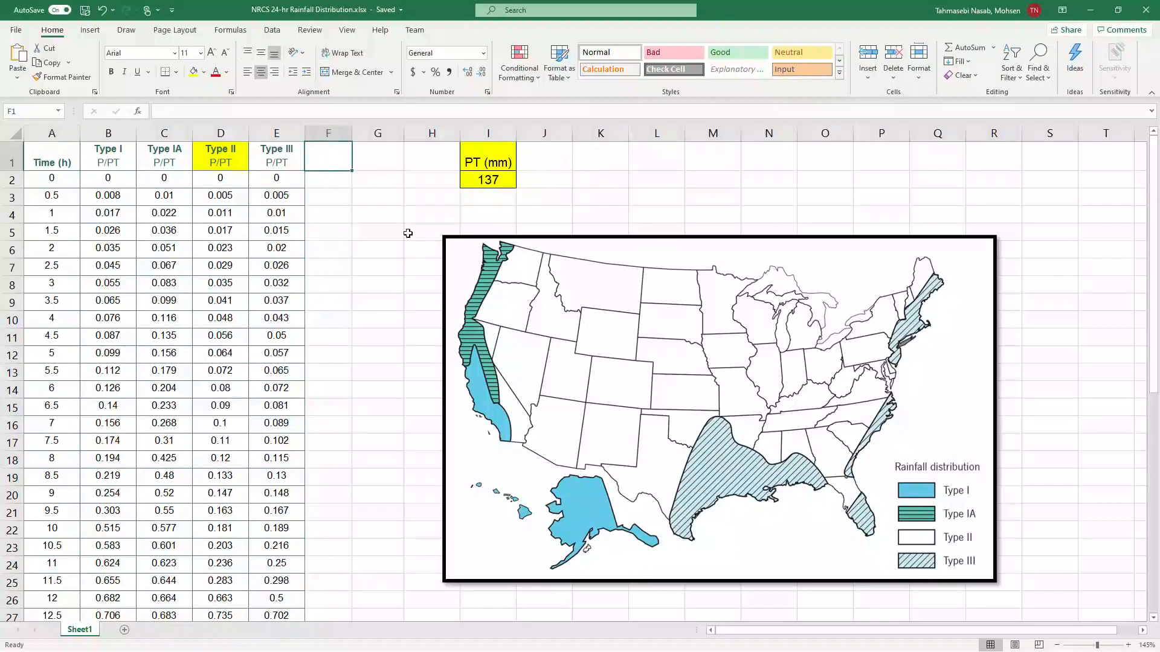
# Step: Create the P (mm) column as =D2*$I$2 and fill it down to row 50
pyautogui.write('P (mm')
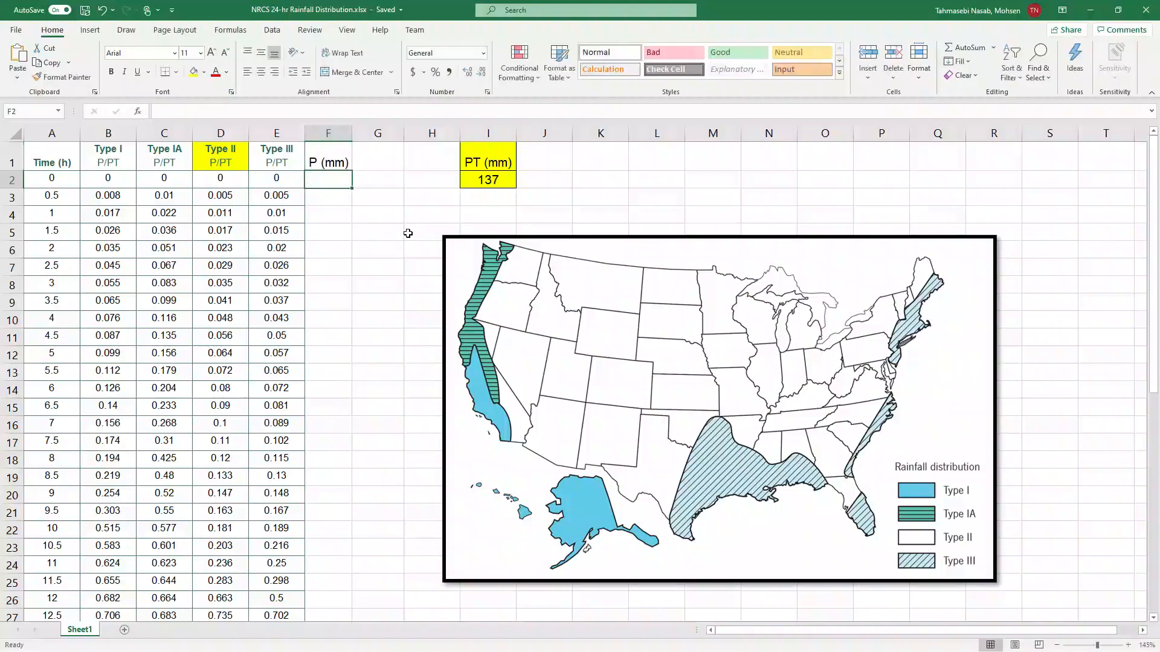
pyautogui.write('=')
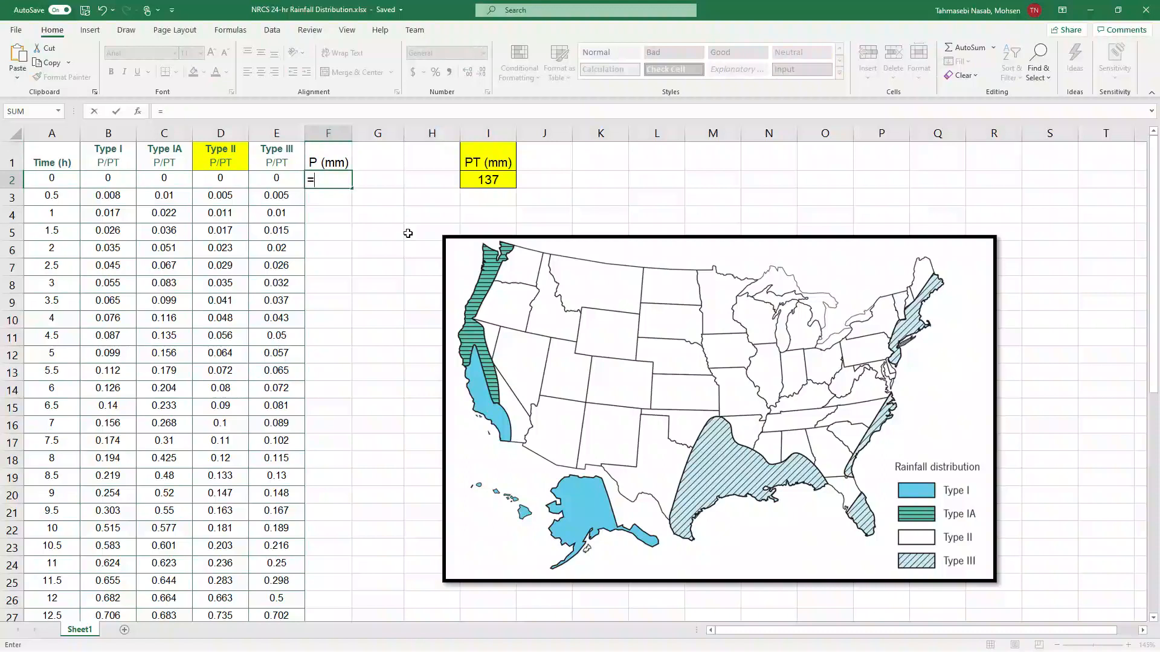
pyautogui.click(220, 178)
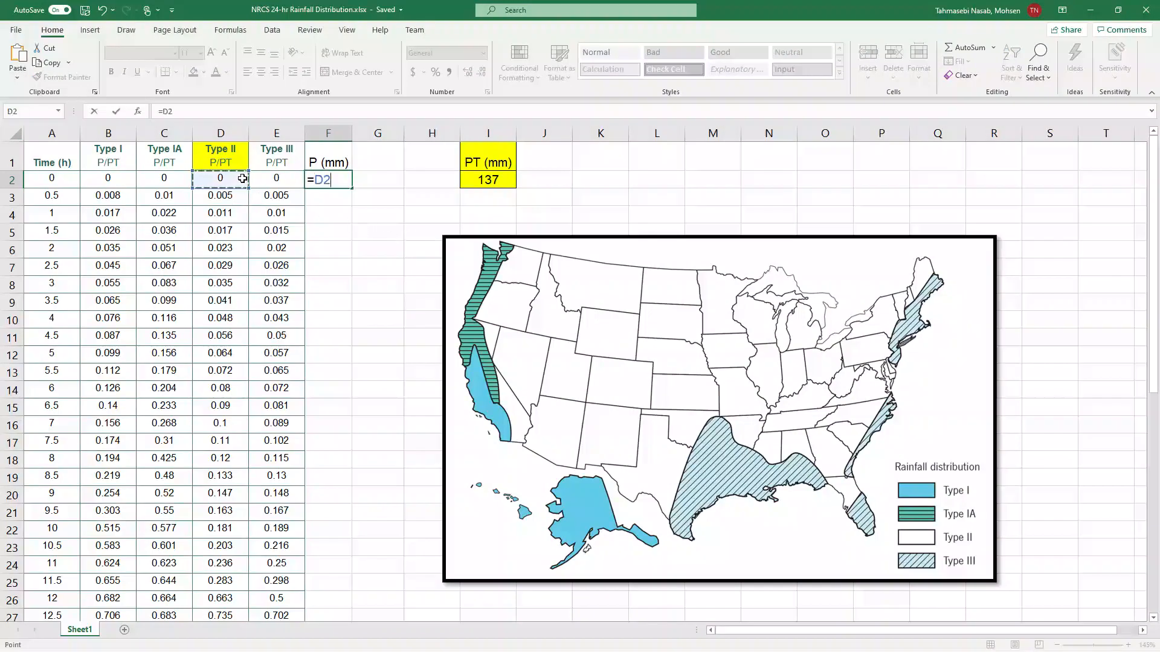
pyautogui.write('*')
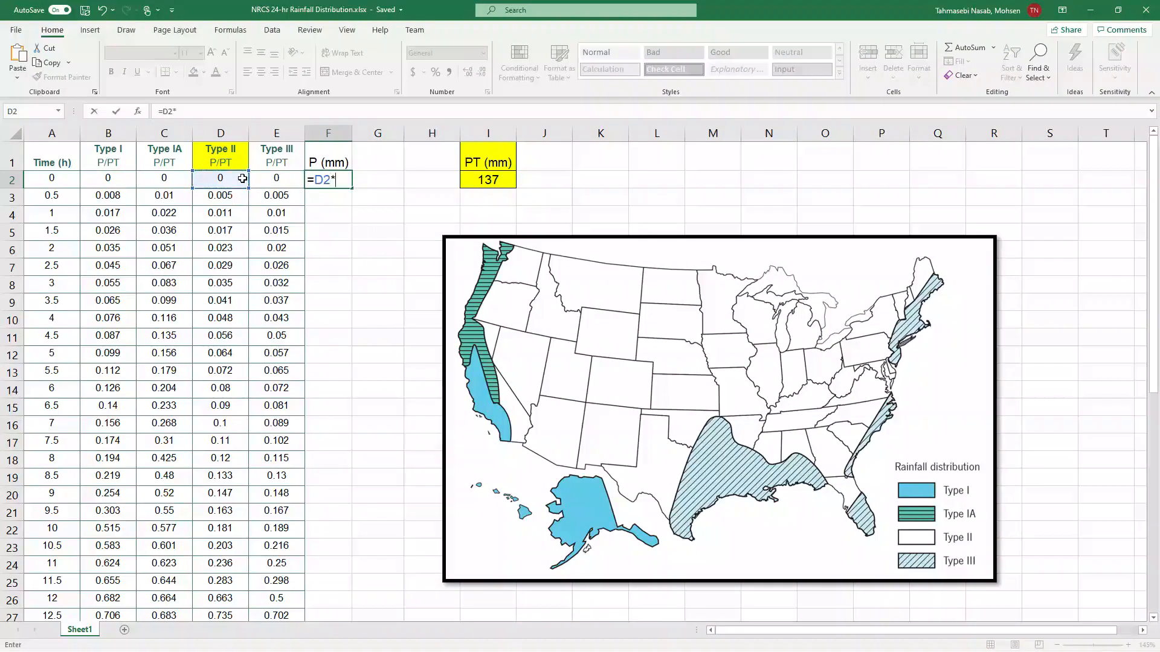
pyautogui.click(487, 180)
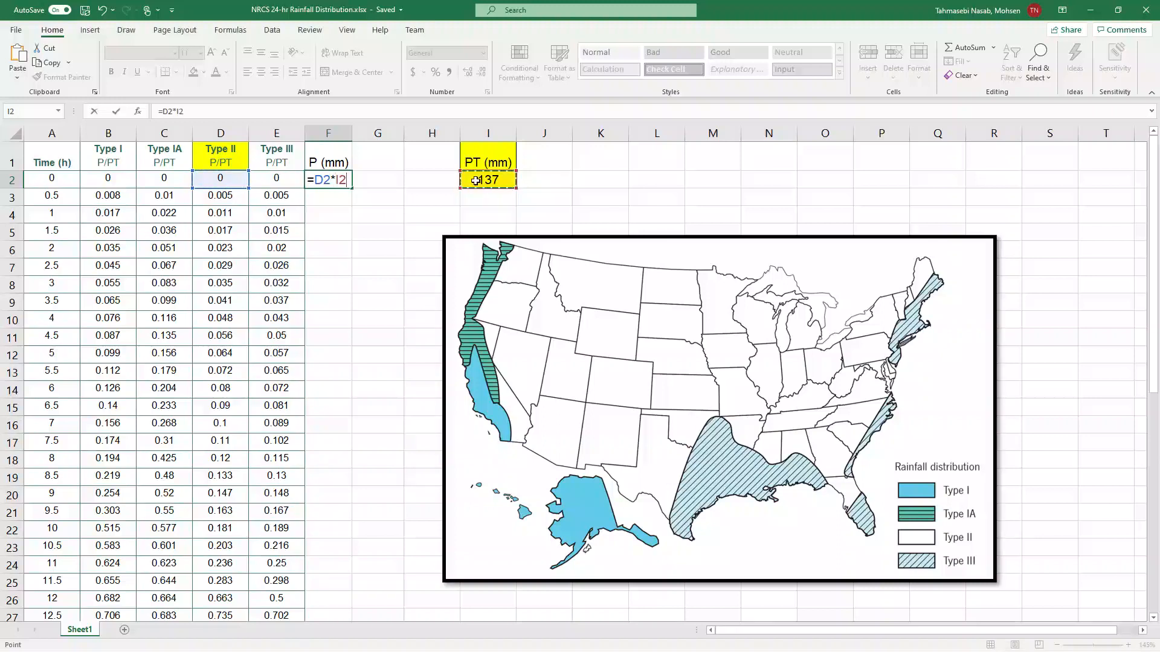
pyautogui.press('f4')
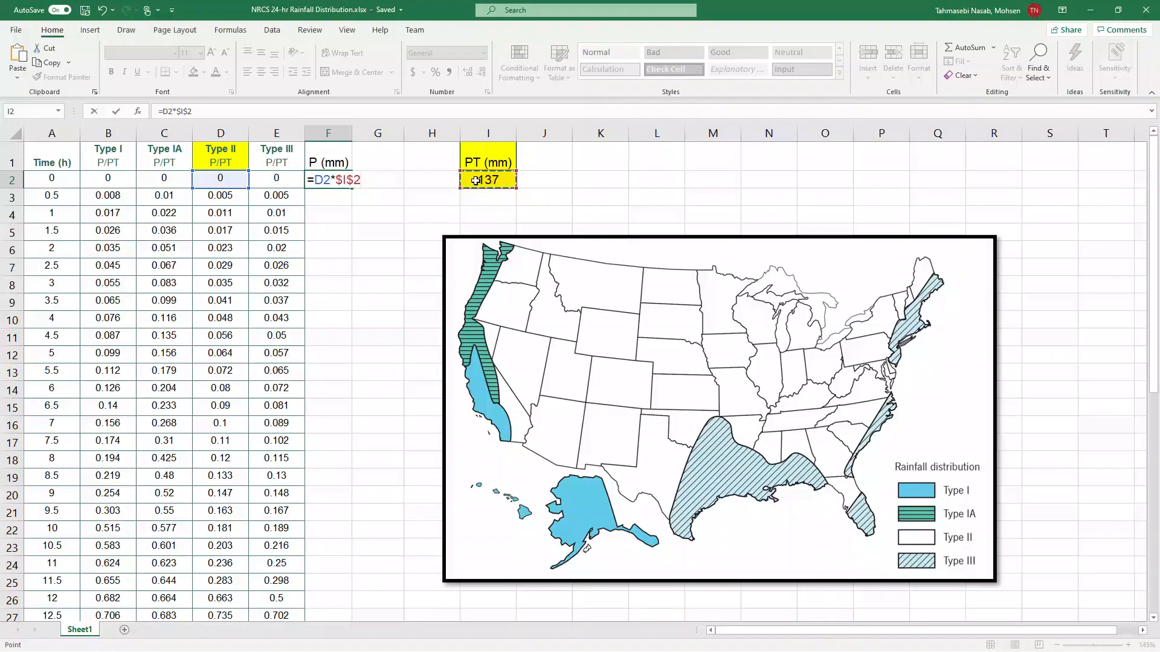
pyautogui.press('Return')
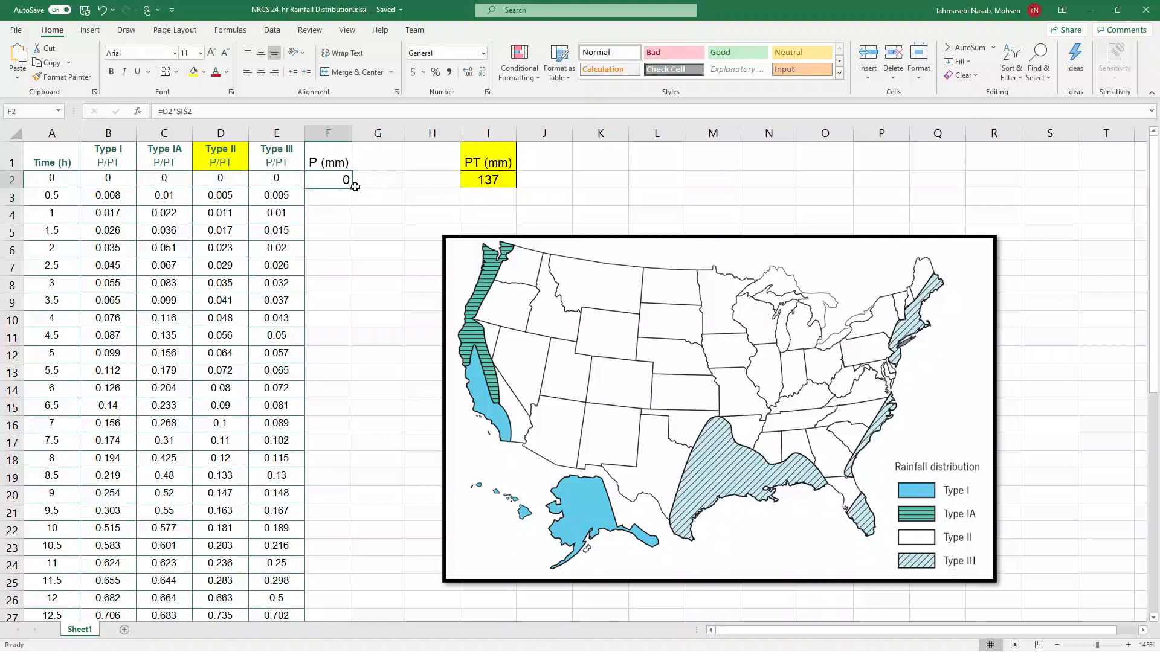
pyautogui.scroll(-3)
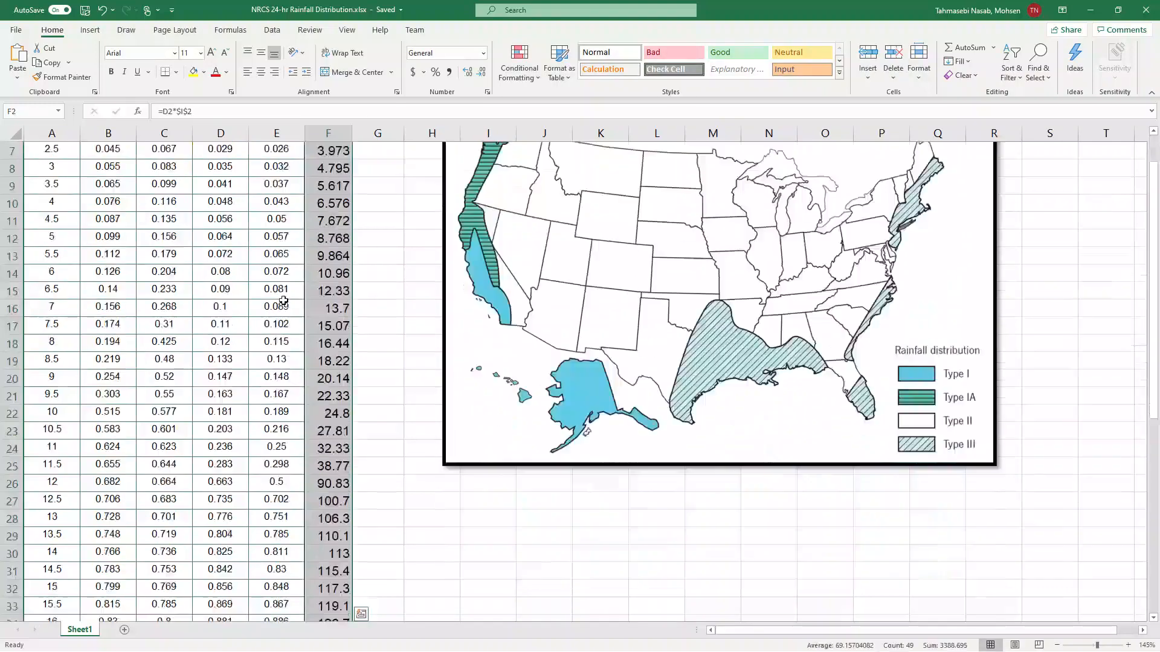
pyautogui.scroll(3)
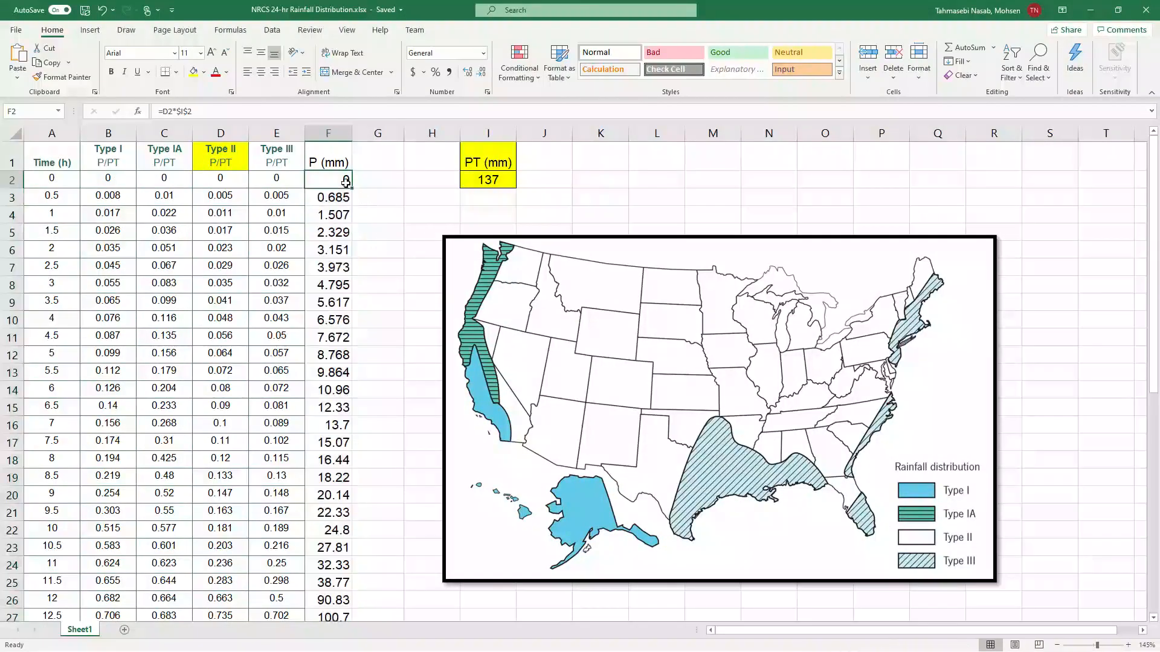
pyautogui.click(50, 132)
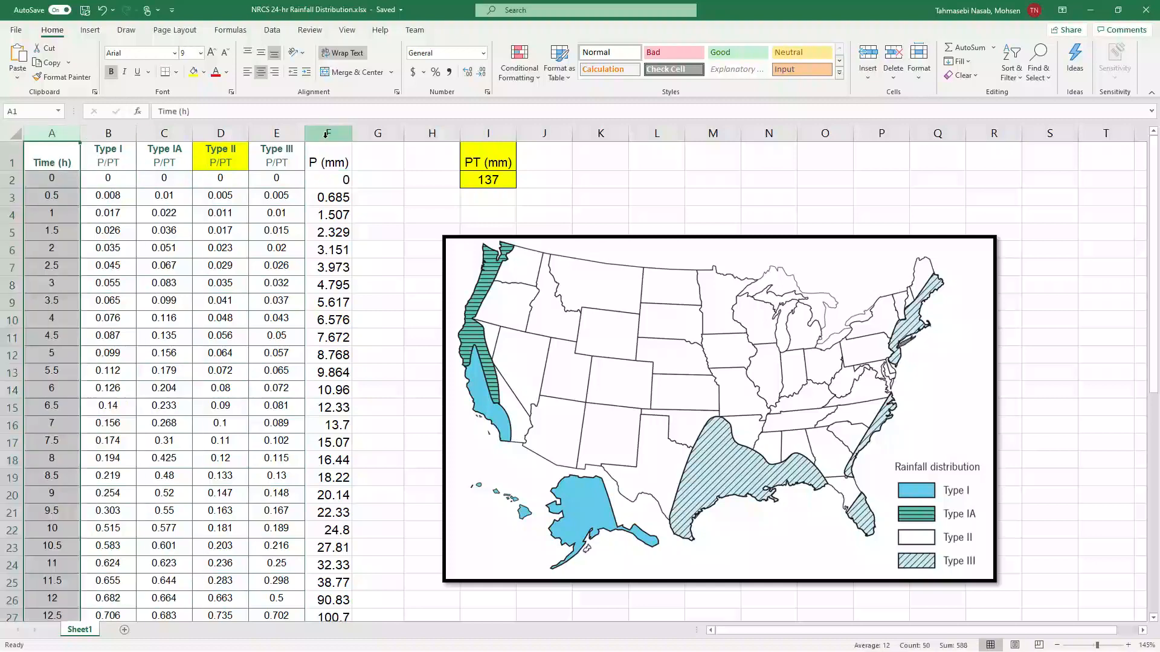
pyautogui.click(89, 29)
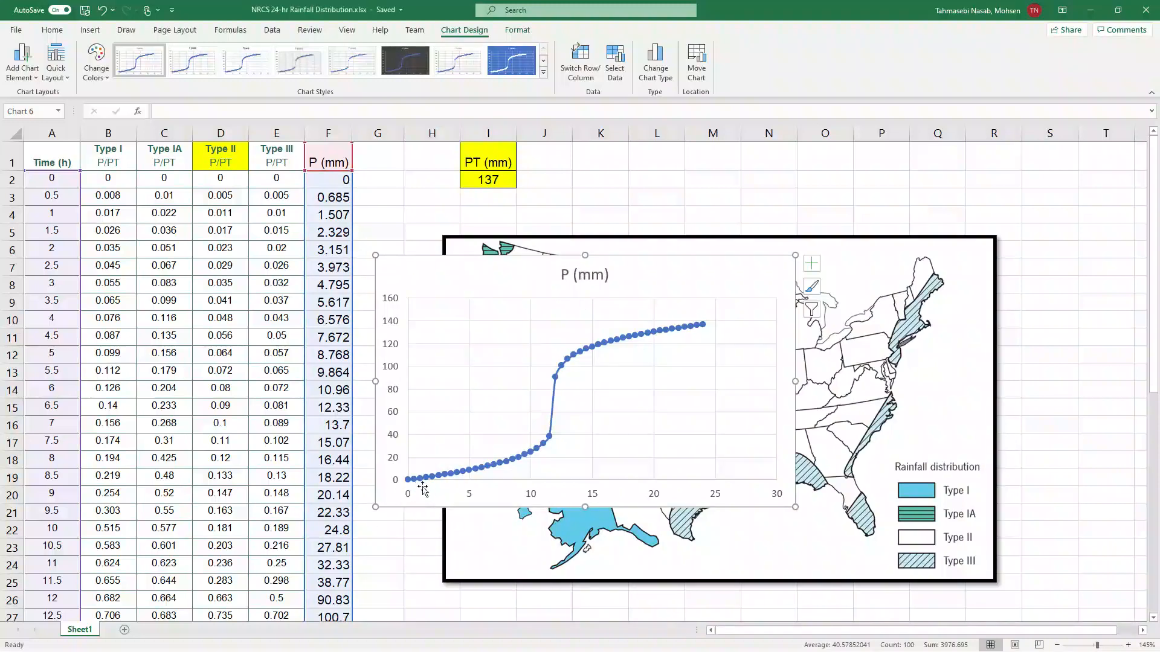
pyautogui.moveTo(772, 314)
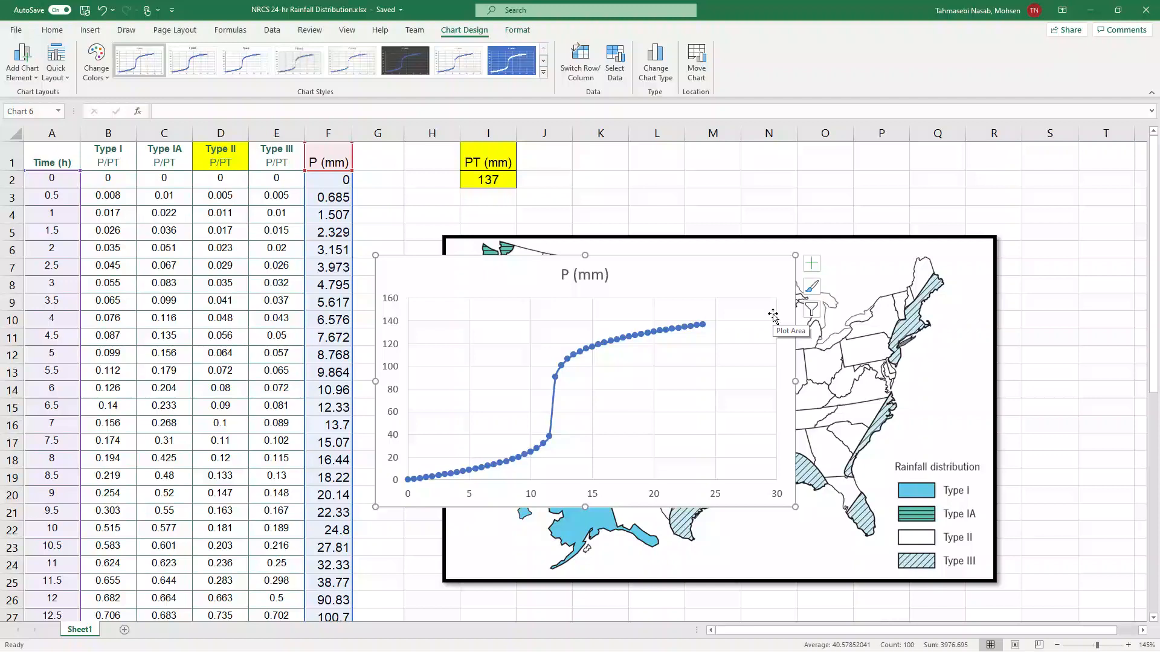
pyautogui.moveTo(703, 289)
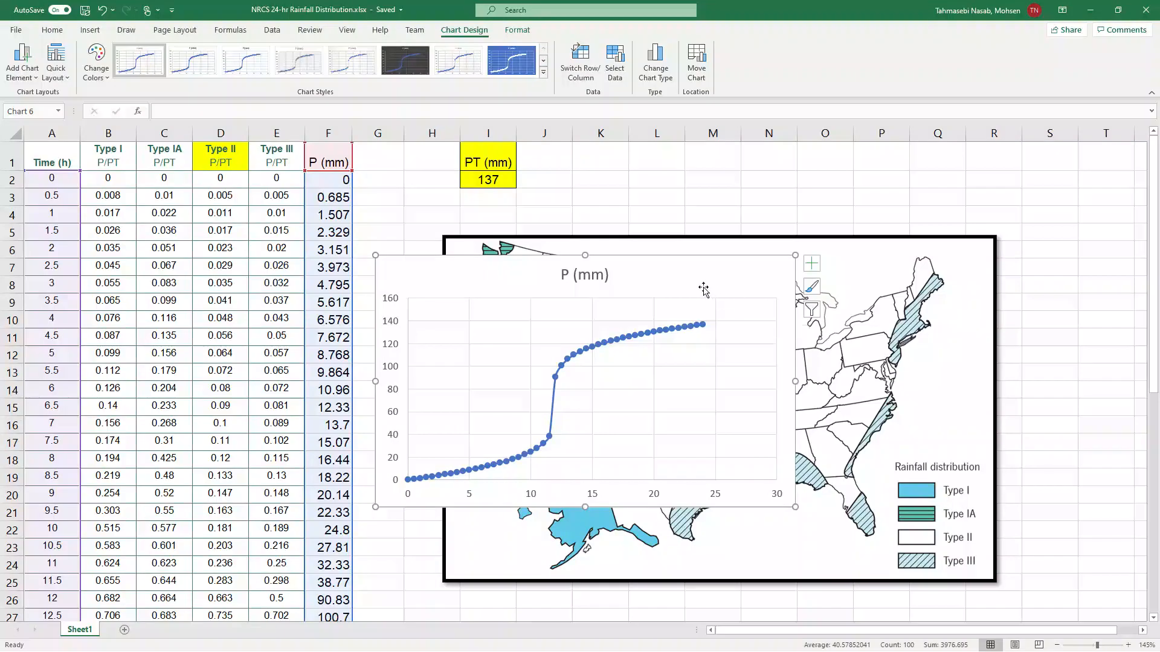
pyautogui.moveTo(703, 287)
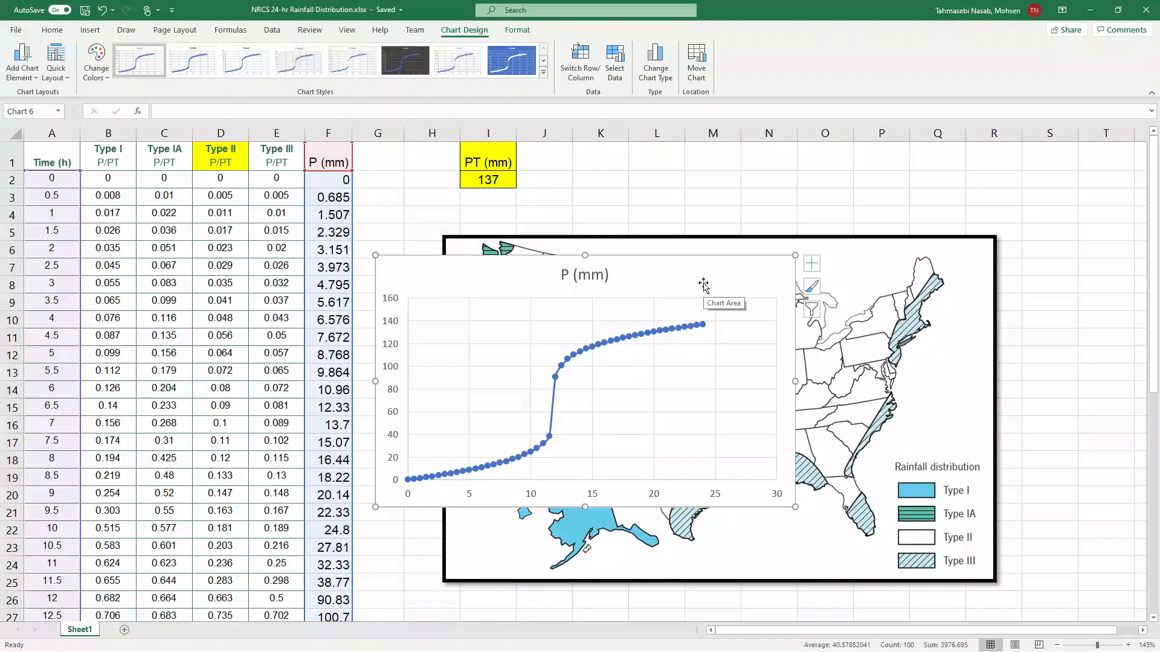
pyautogui.moveTo(714, 283)
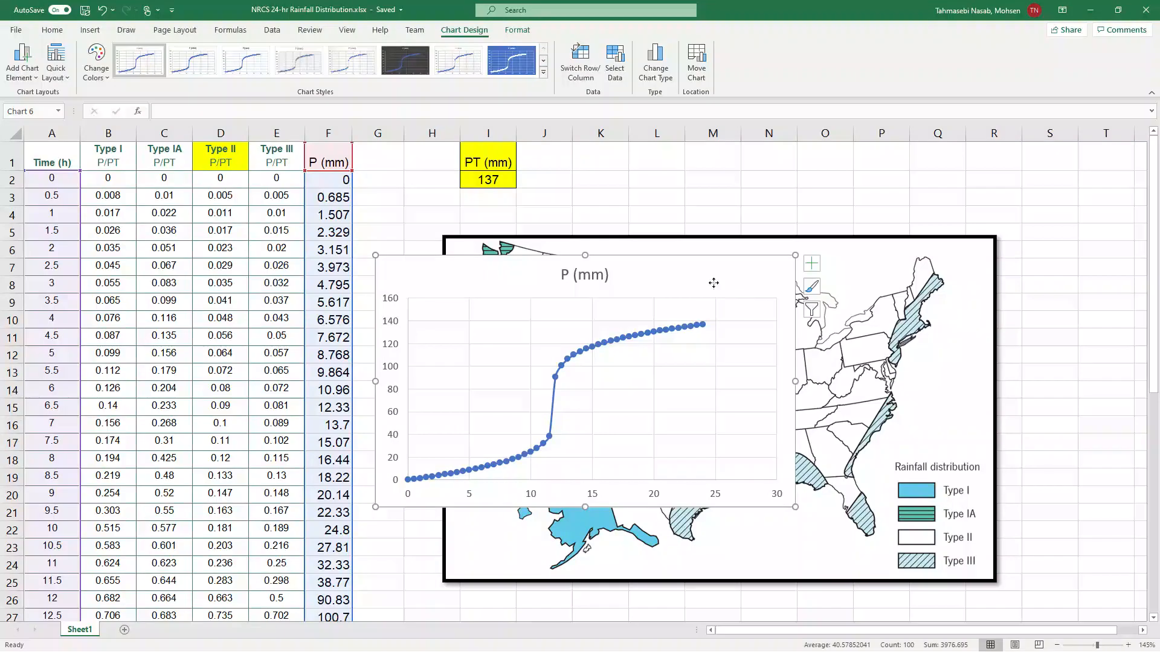
pyautogui.click(377, 156)
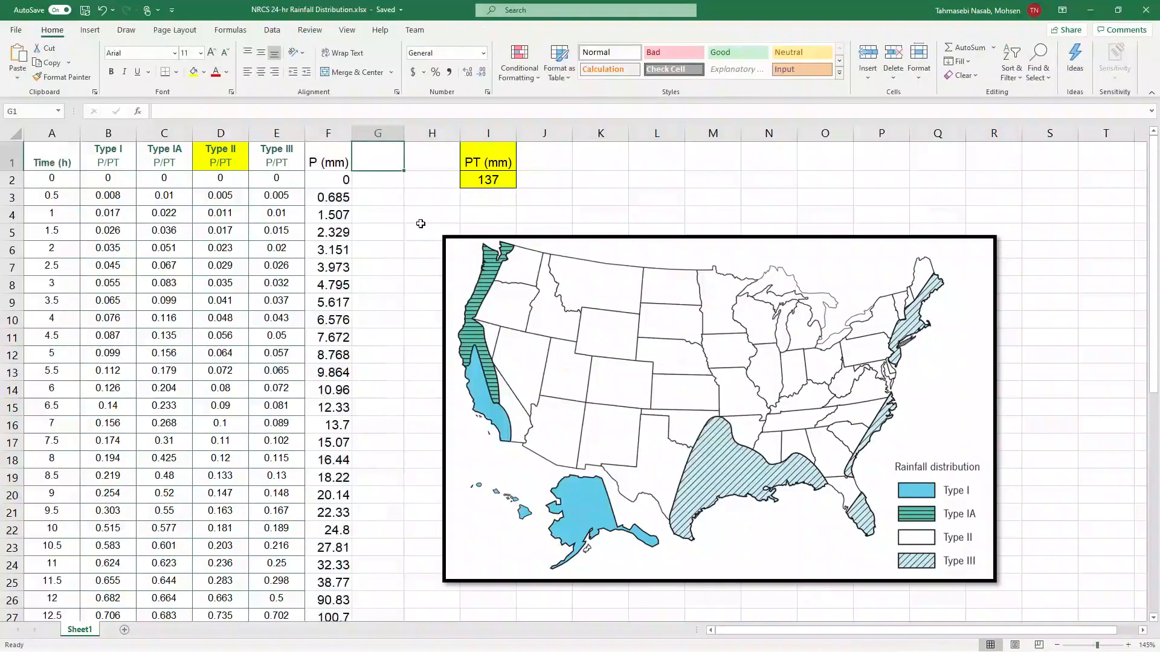
pyautogui.moveTo(425, 227)
pyautogui.write('Incremental Rain')
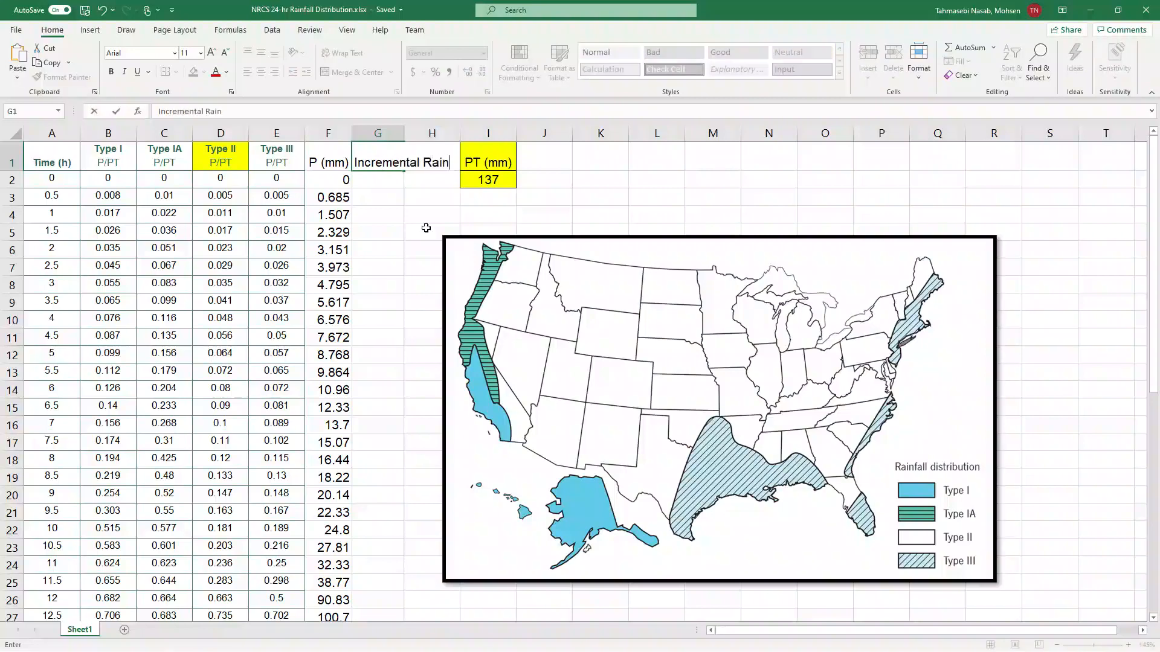
# Step: Label and widen column G, then enter =F3-F2 as the incremental rain and fill it down
pyautogui.write('(mm)')
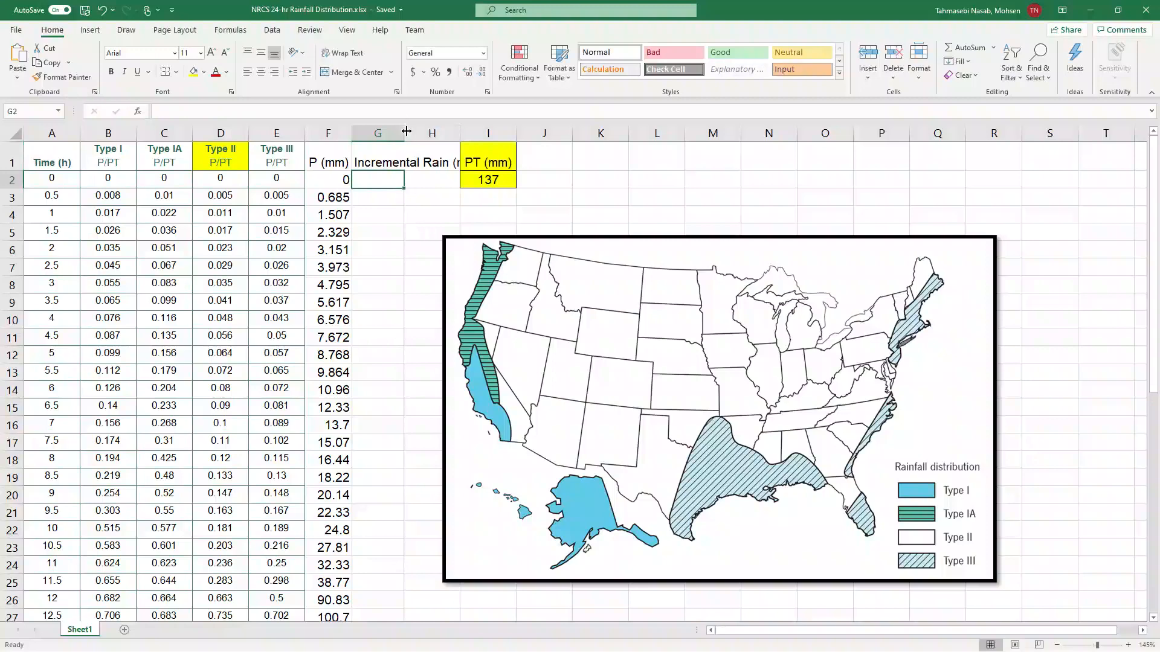
pyautogui.moveTo(406, 132); pyautogui.dragTo(491, 132)
pyautogui.write('0')
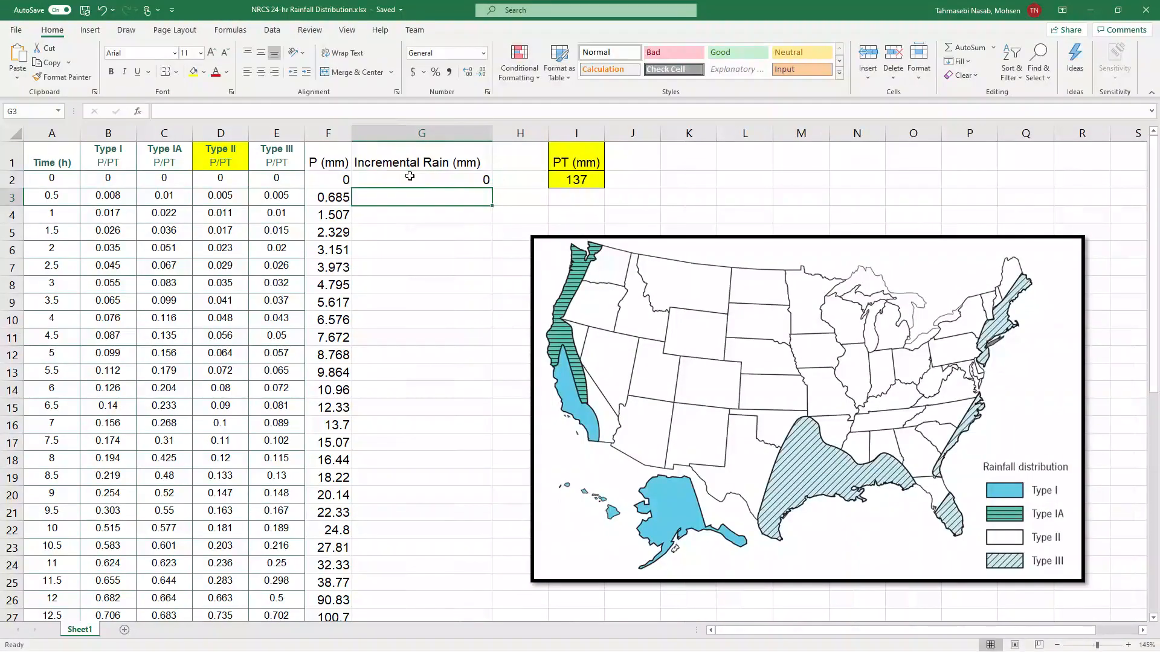
pyautogui.write('=')
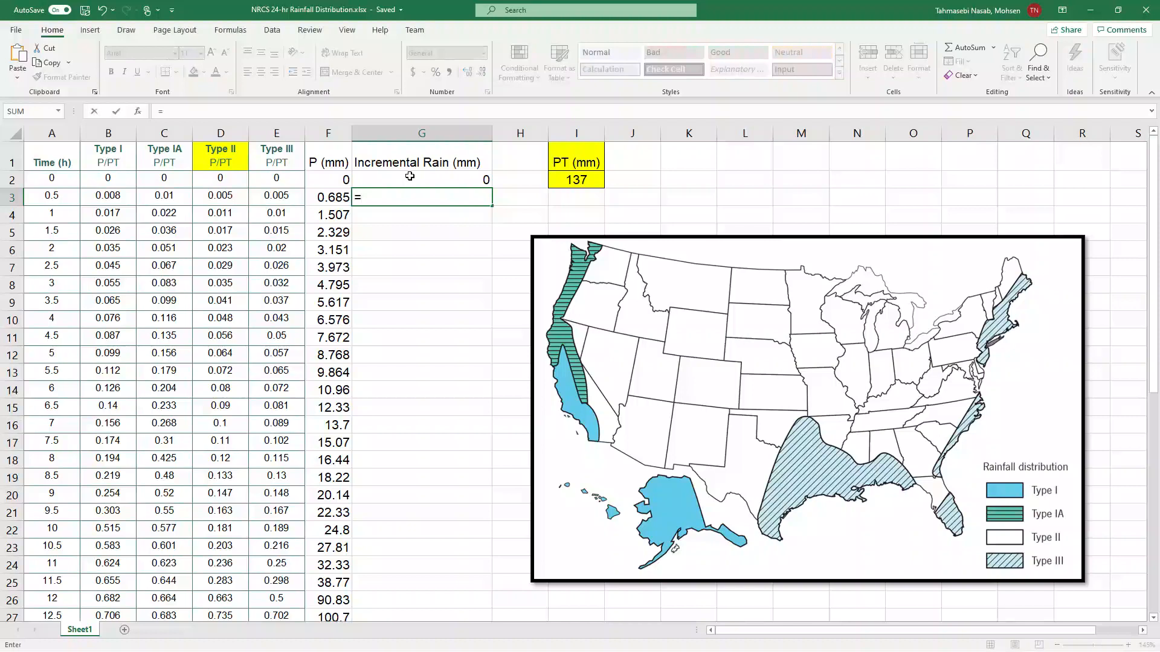
pyautogui.click(327, 197)
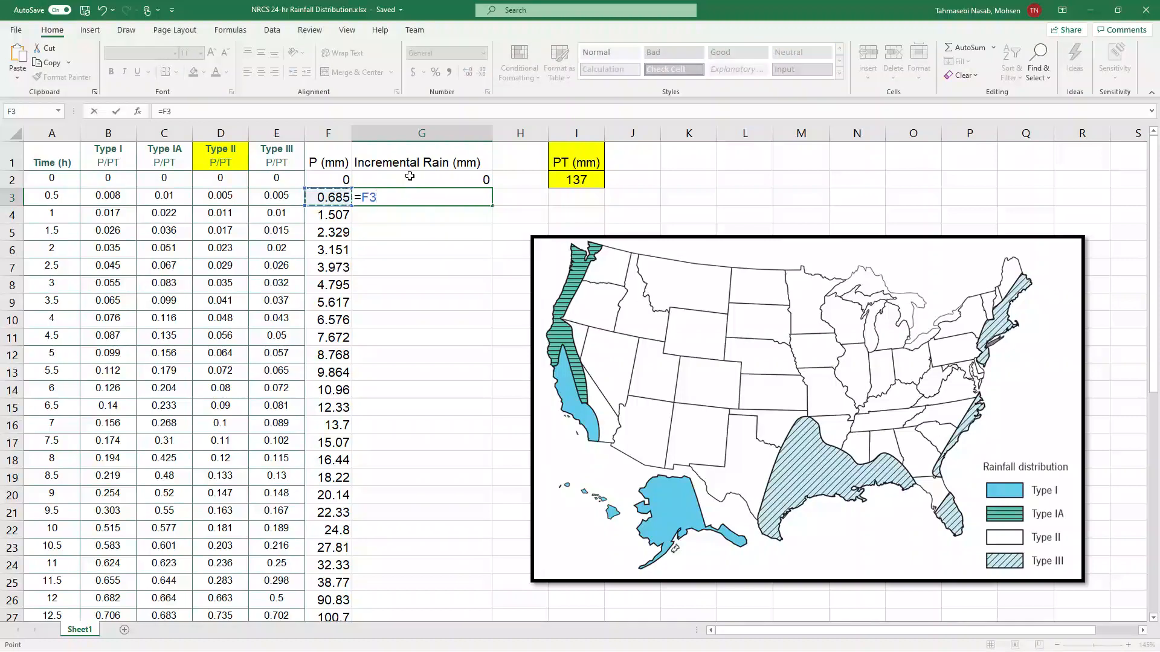
pyautogui.click(329, 178)
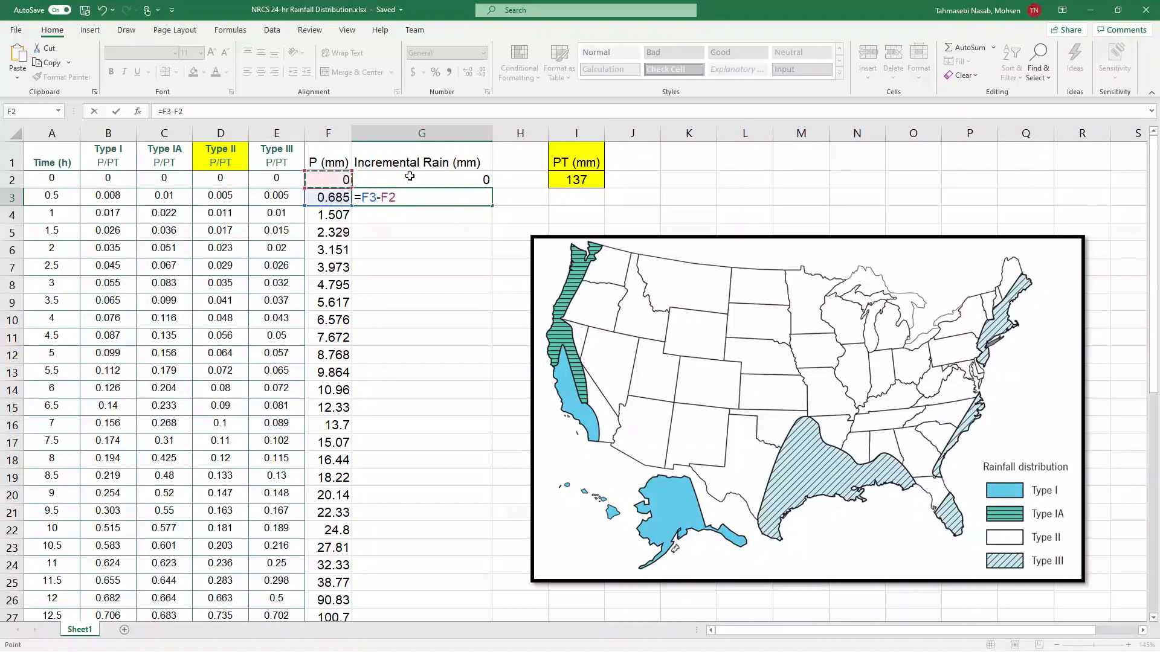
pyautogui.press('Return')
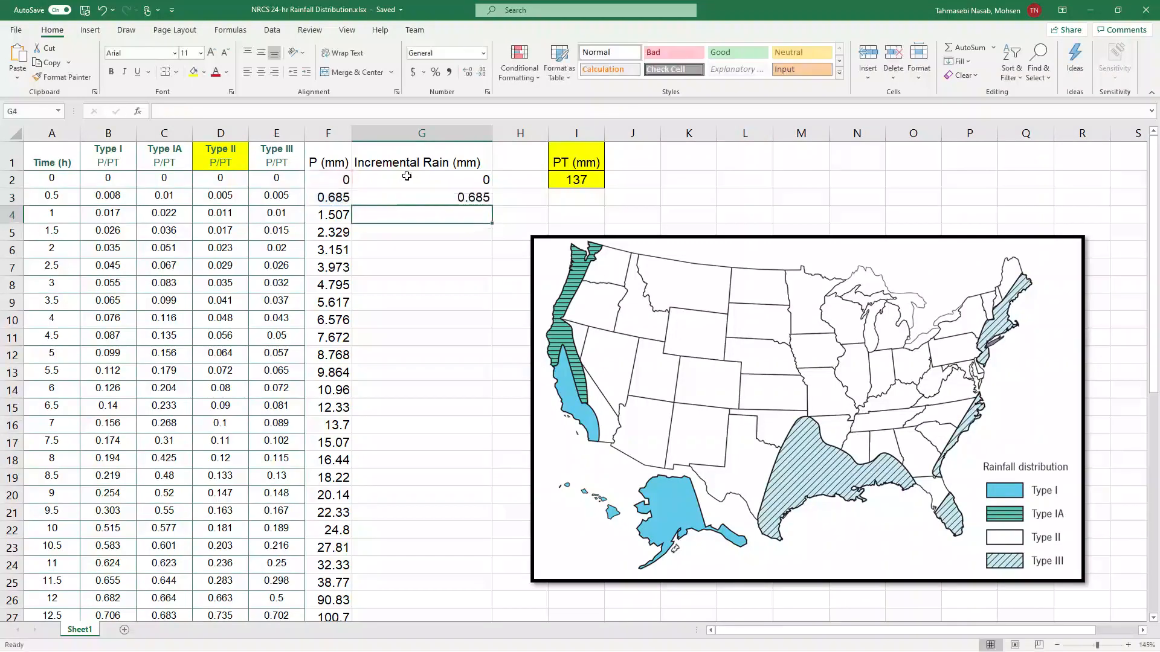
pyautogui.click(422, 197)
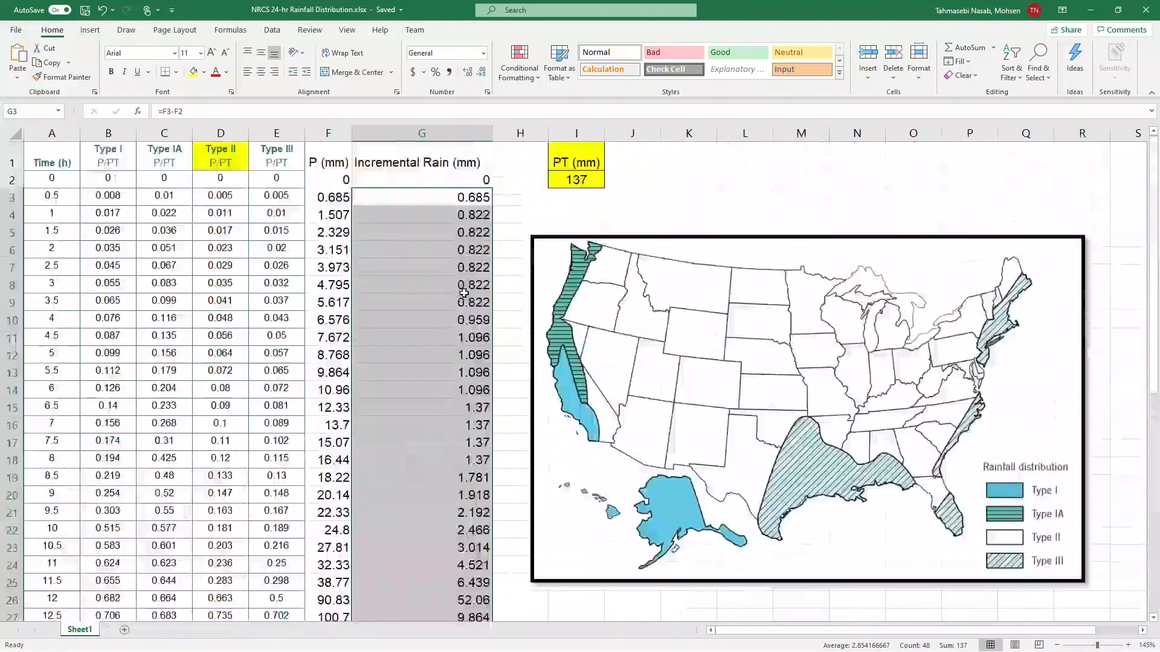
# Step: Insert a scatter chart of Time vs Incremental Rain with axis titles, titled Harrisburg, Pennsylvania
pyautogui.click(51, 152)
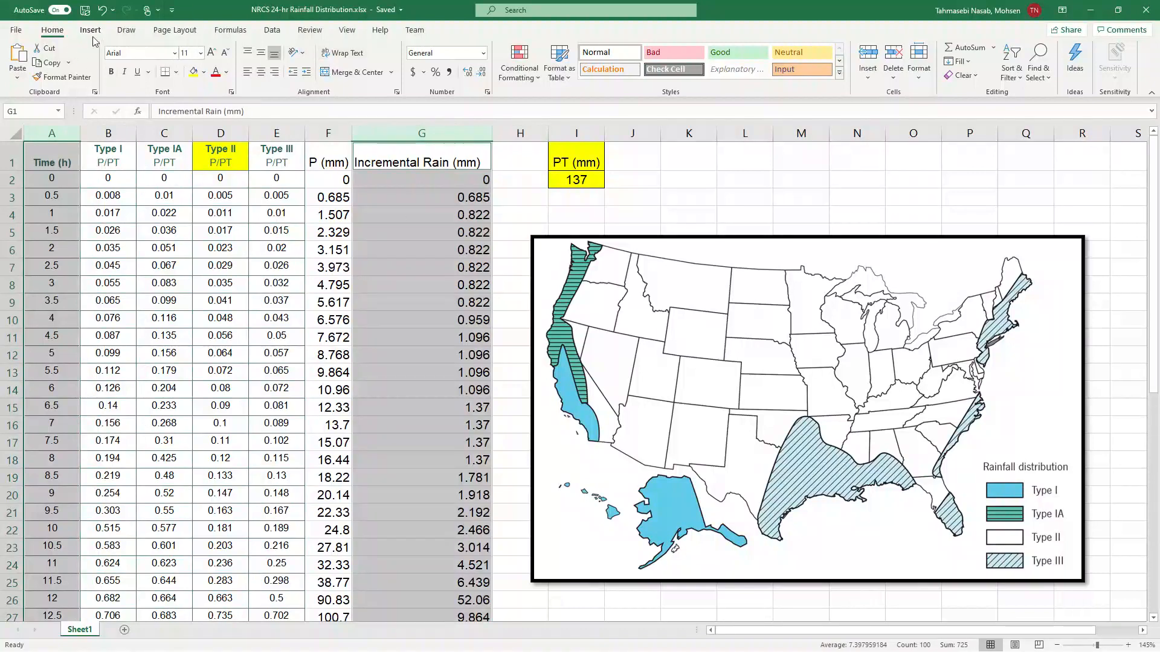
pyautogui.click(89, 29)
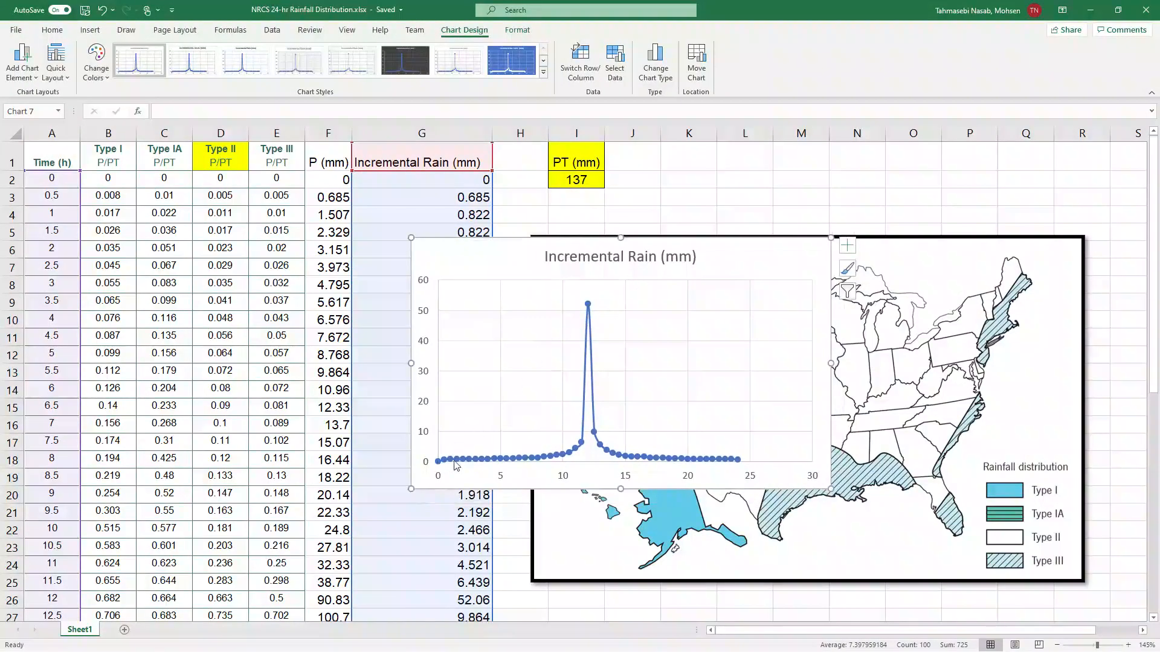
pyautogui.moveTo(595, 296)
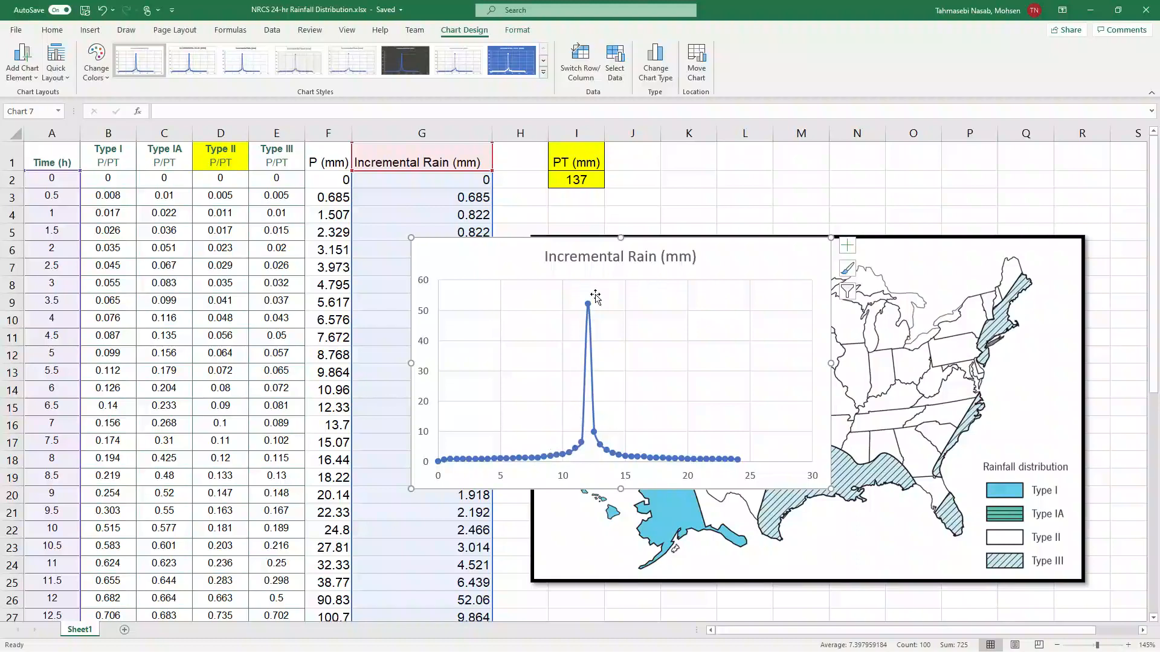
pyautogui.moveTo(781, 250)
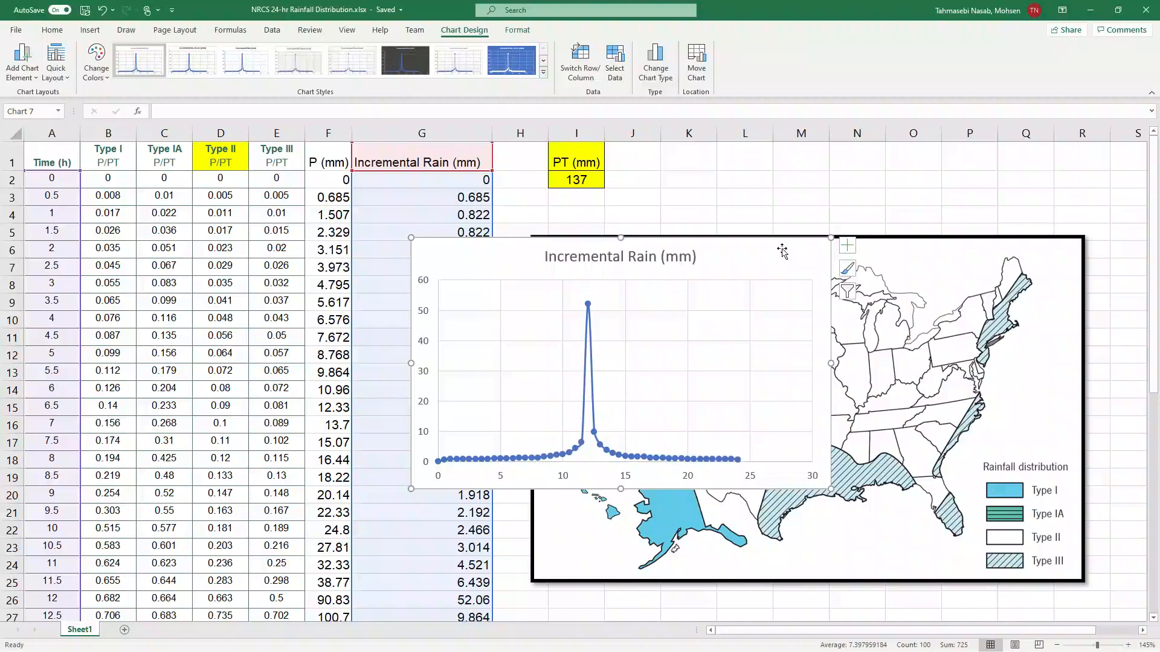
pyautogui.click(846, 245)
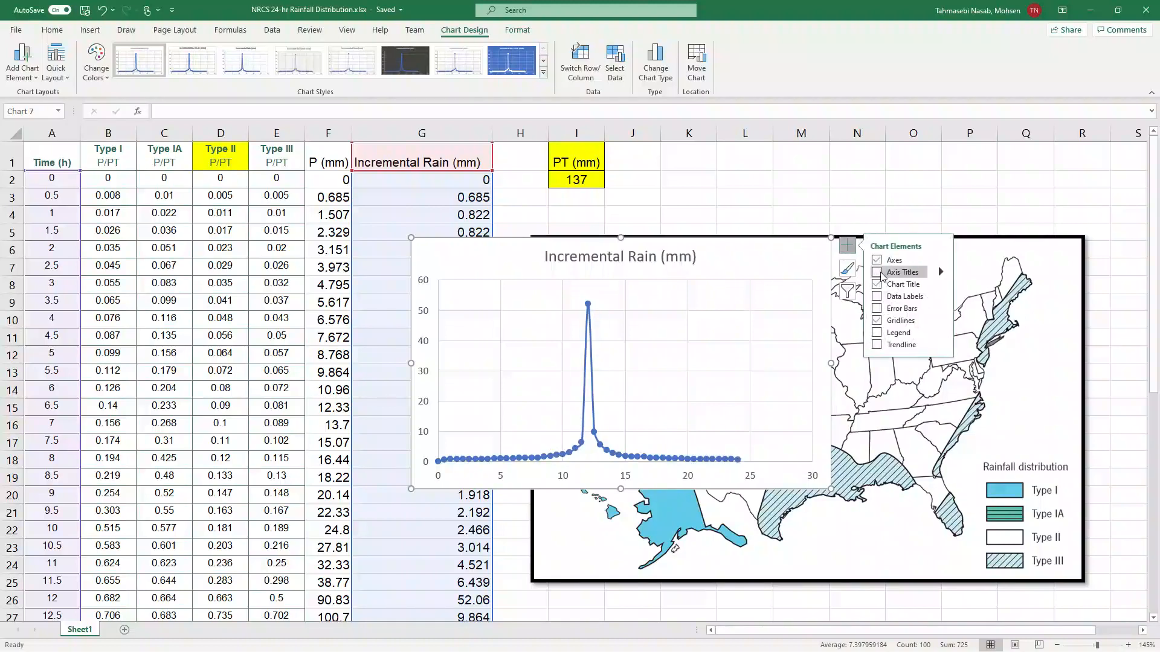
pyautogui.click(877, 272)
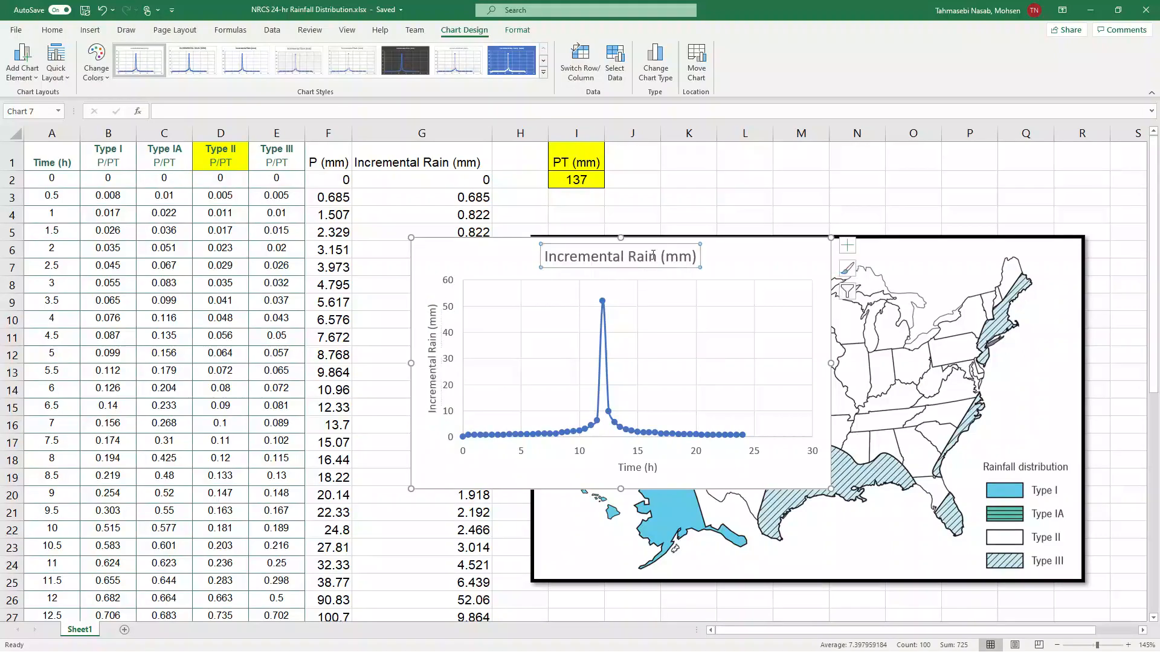
pyautogui.write('Harrisburg, Pennsylvania')
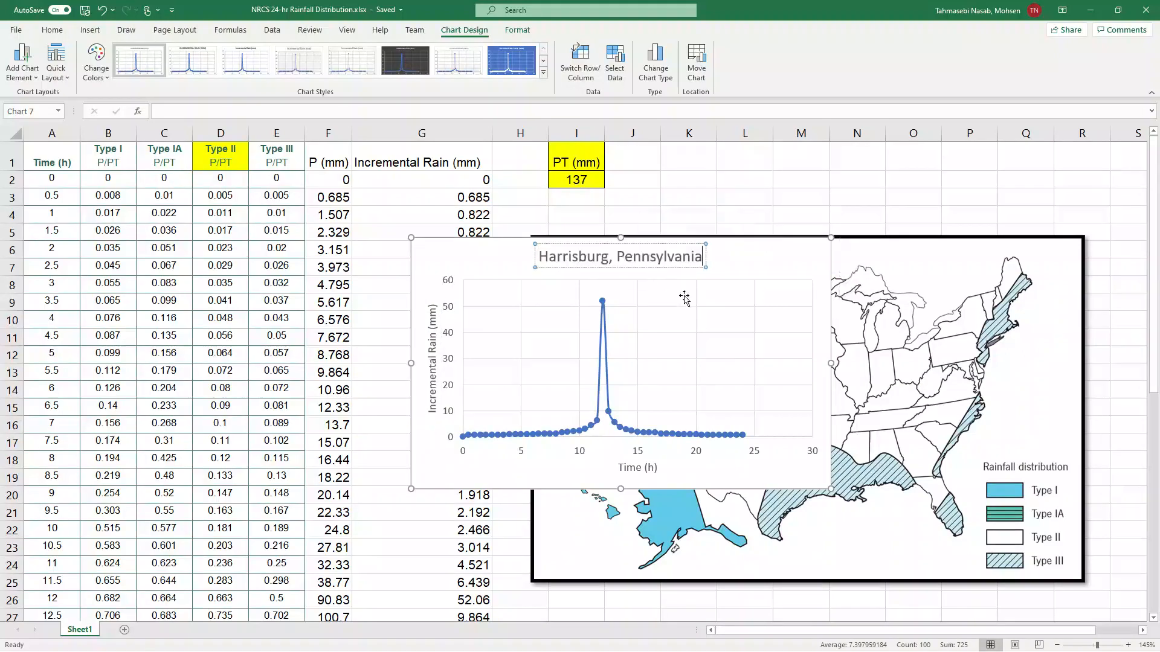
pyautogui.moveTo(726, 268)
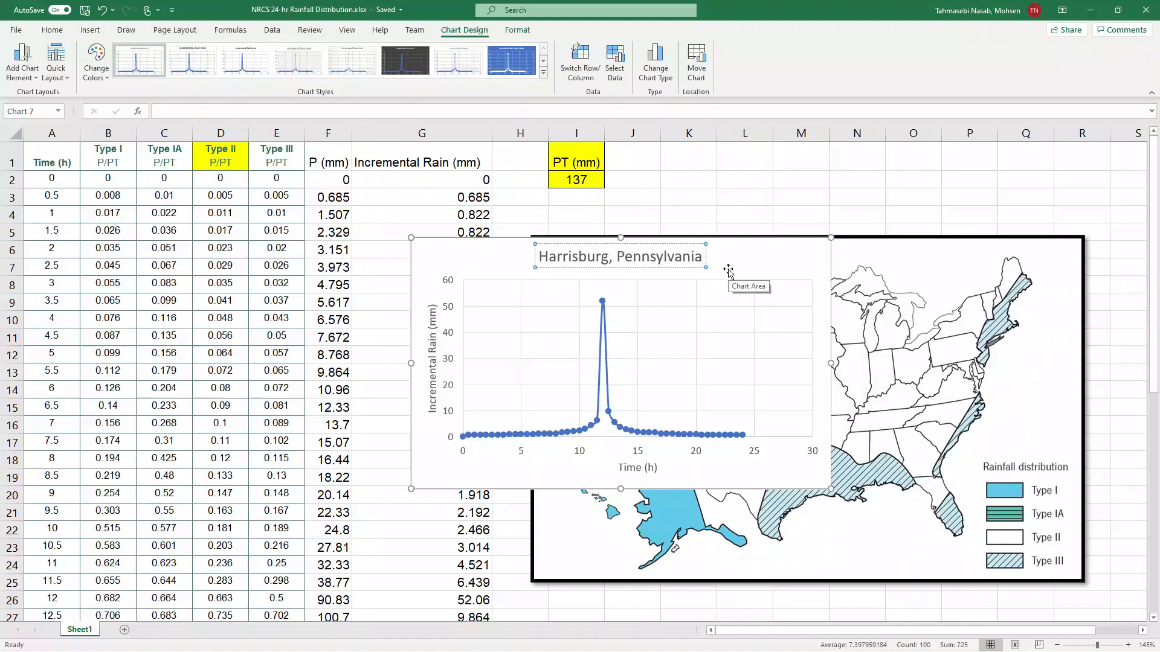
pyautogui.moveTo(738, 266)
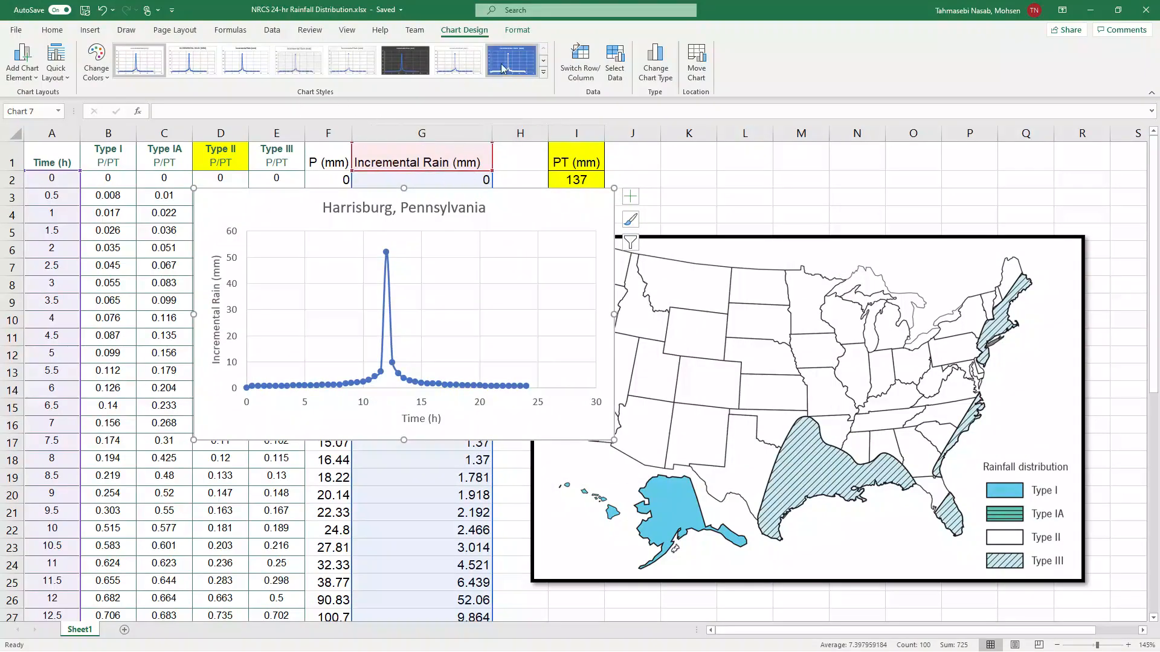
# Step: Apply the blue chart style and cap the horizontal time axis at 24 hours
pyautogui.click(510, 59)
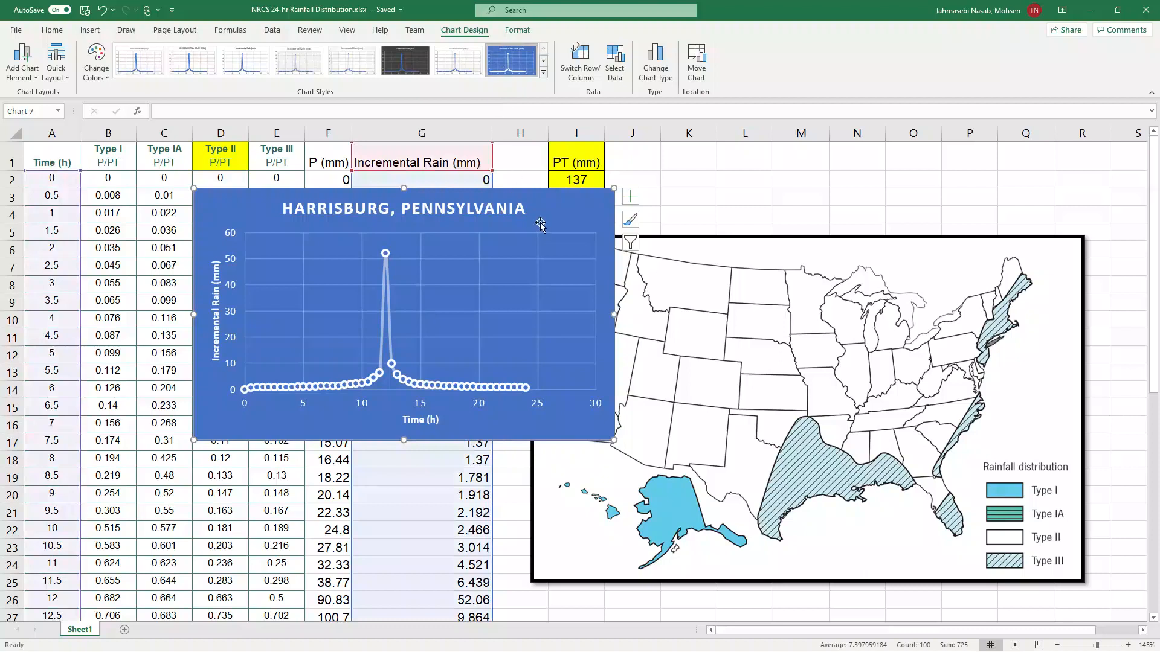
pyautogui.moveTo(509, 401)
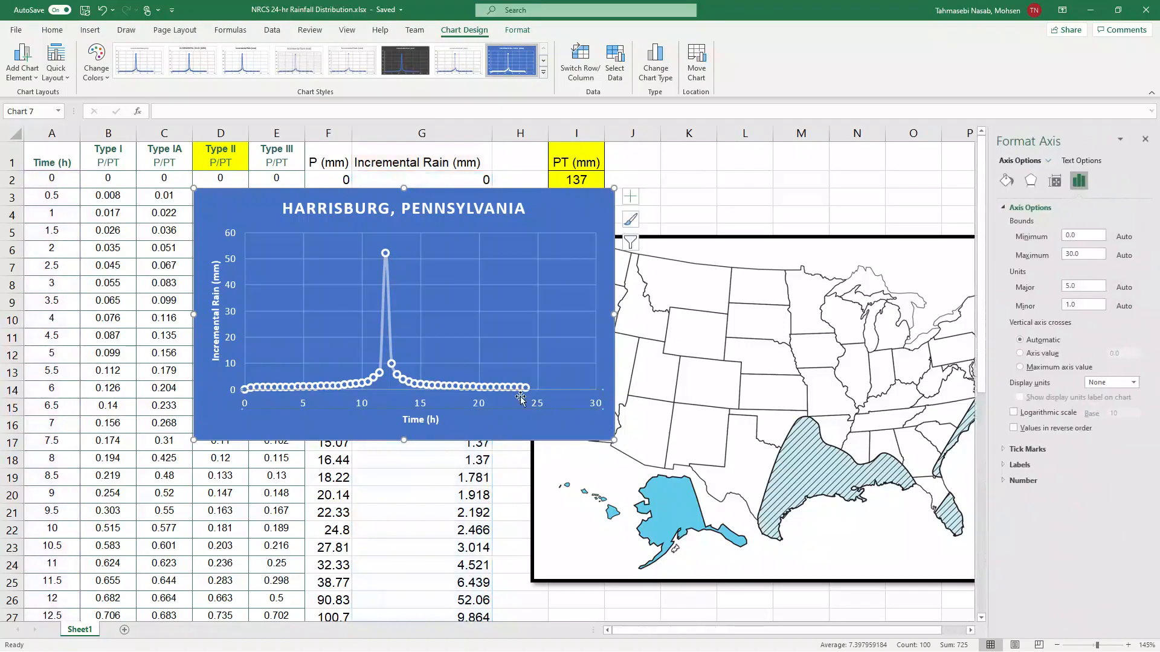
pyautogui.tripleClick(1080, 255)
pyautogui.write('24')
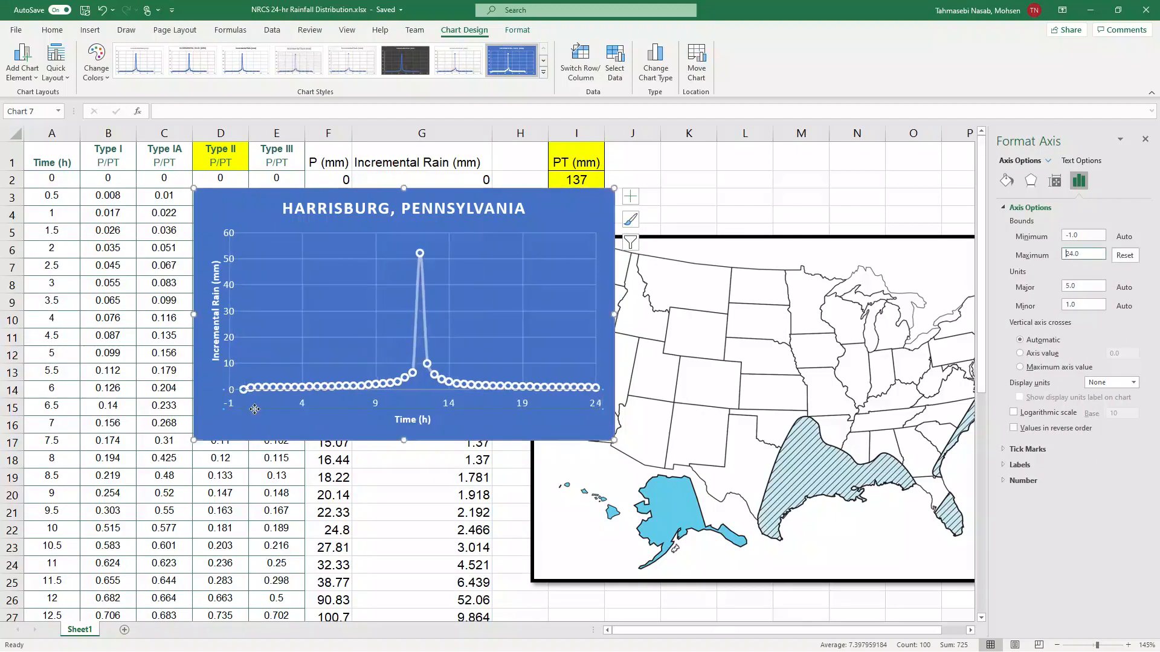
pyautogui.tripleClick(1082, 236)
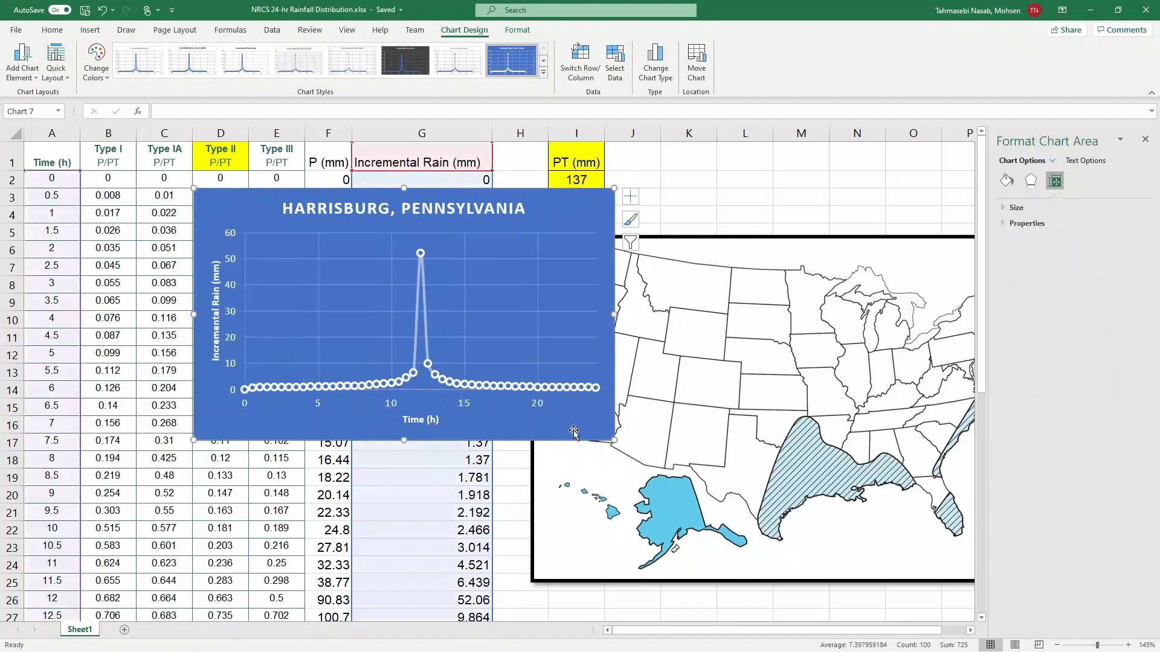
pyautogui.moveTo(551, 421)
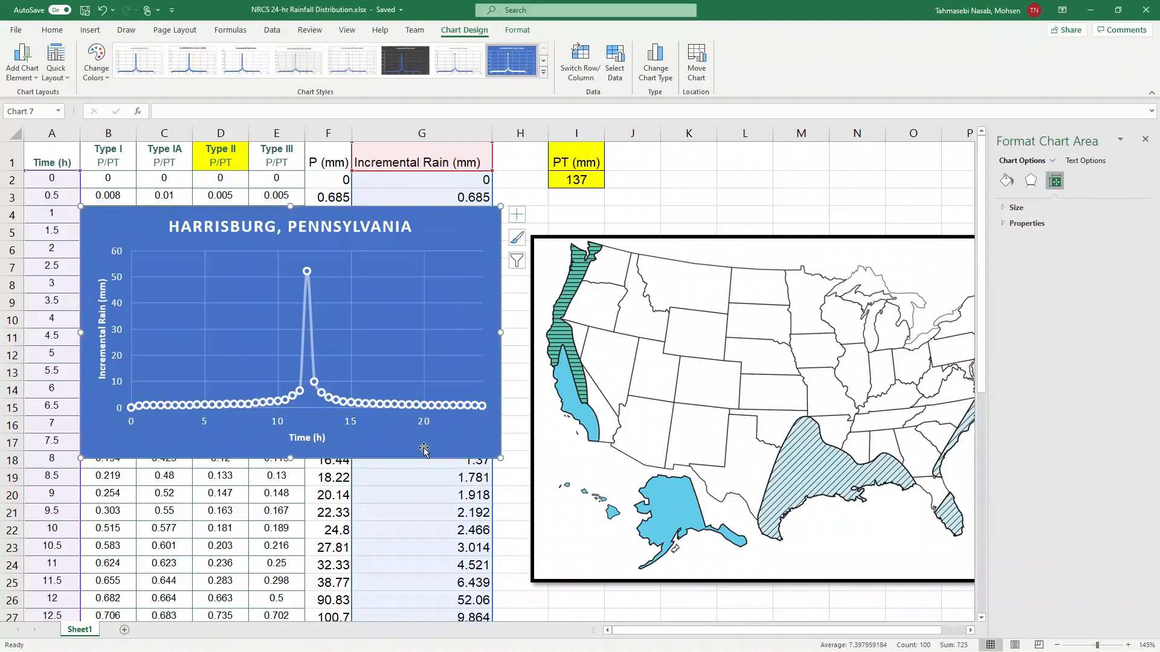
pyautogui.moveTo(433, 349)
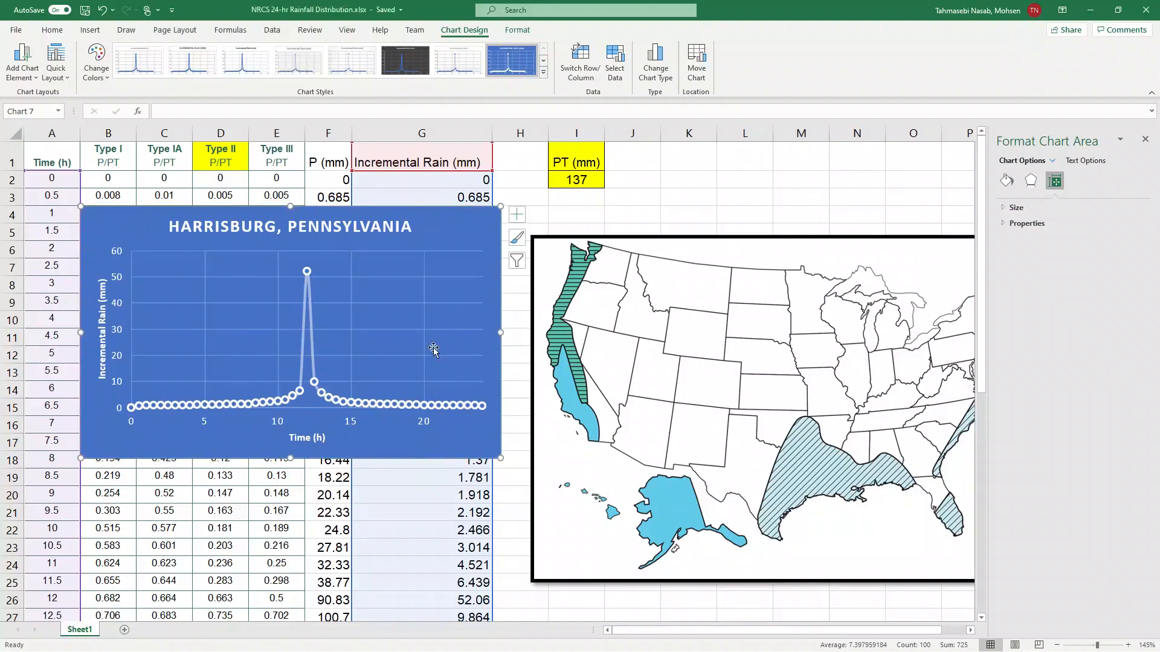
pyautogui.moveTo(373, 327)
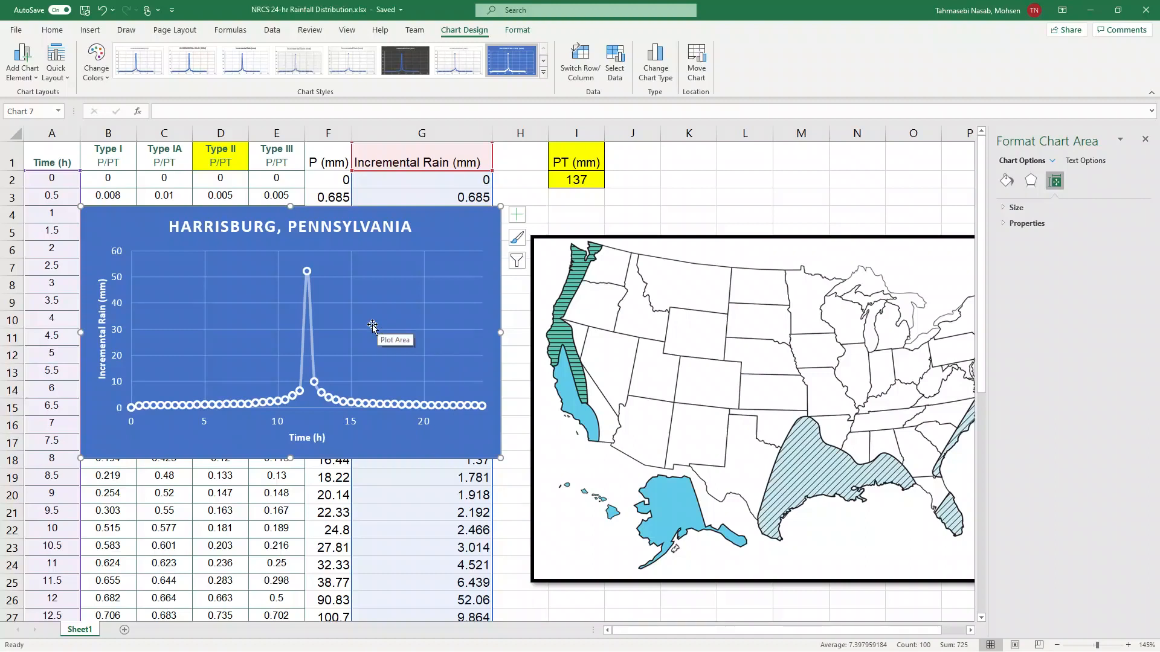
pyautogui.moveTo(915, 299)
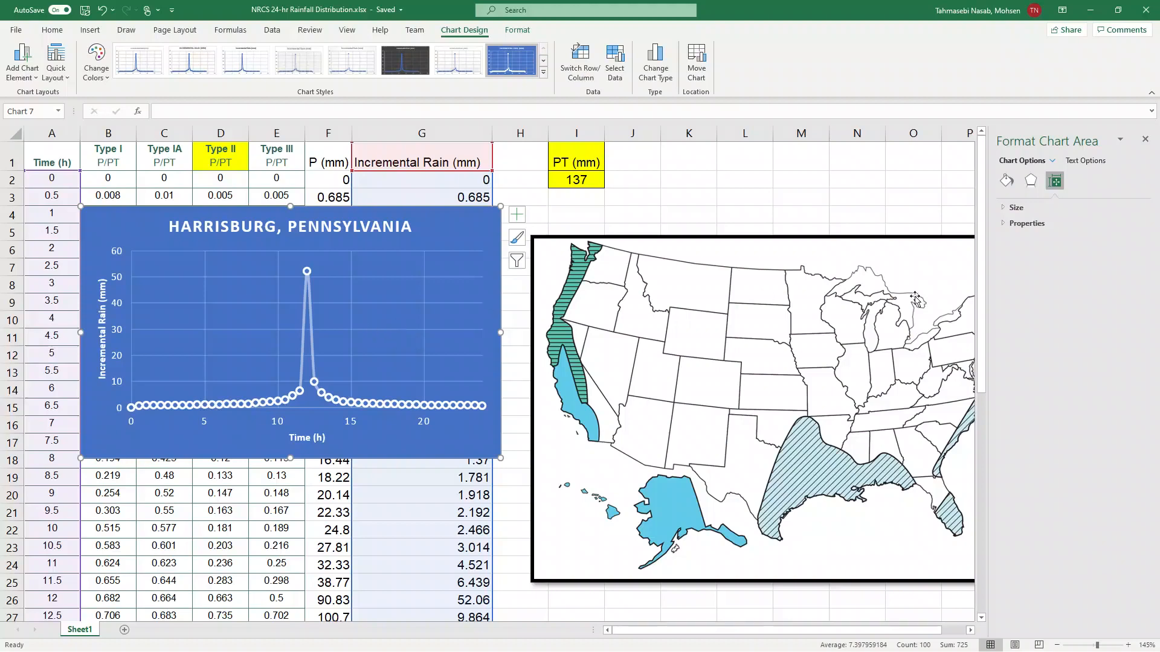
pyautogui.moveTo(671, 400)
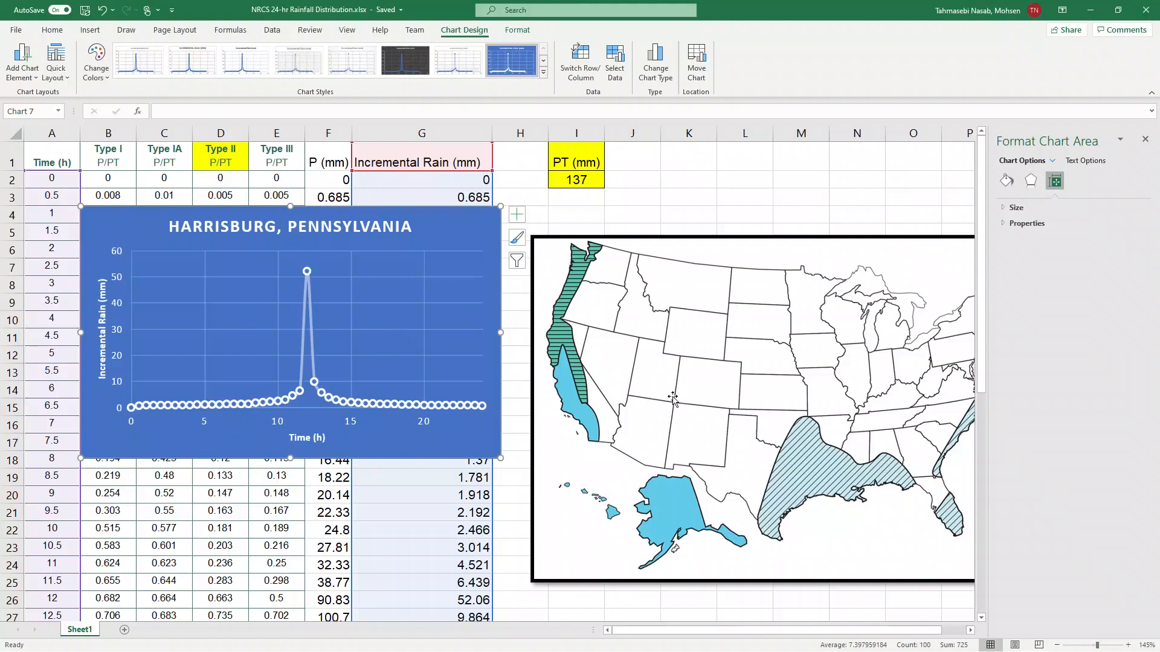